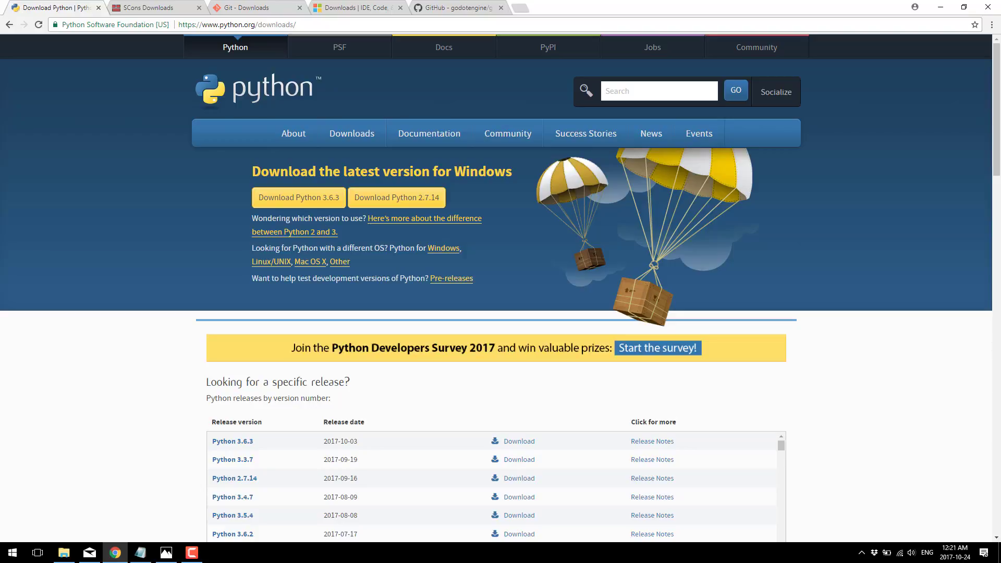
pyautogui.moveTo(807, 431)
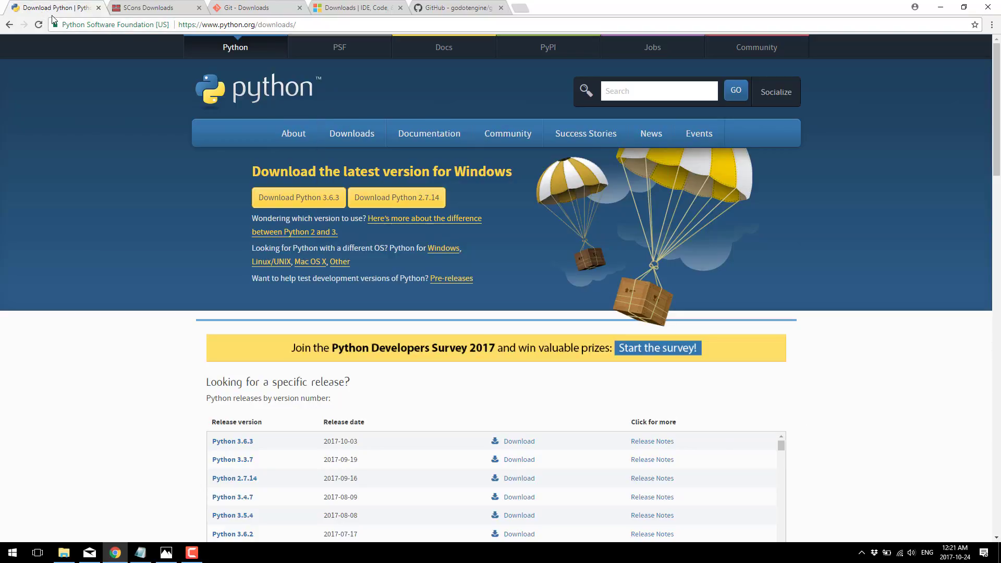
pyautogui.moveTo(426, 204)
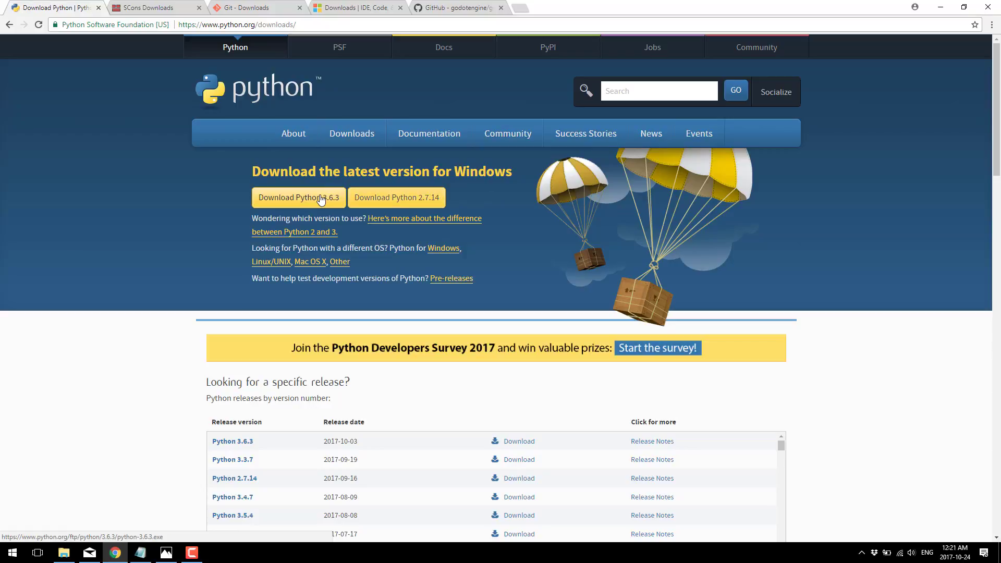
pyautogui.moveTo(388, 189)
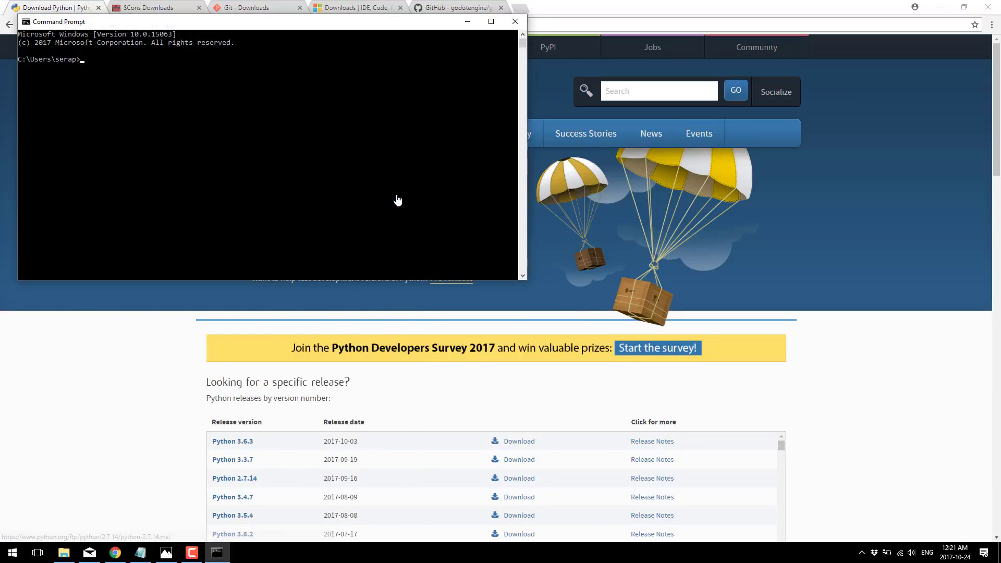
# Step: Run python to confirm version 2.7.10, then quit the interpreter with Ctrl+Z
pyautogui.write('python')
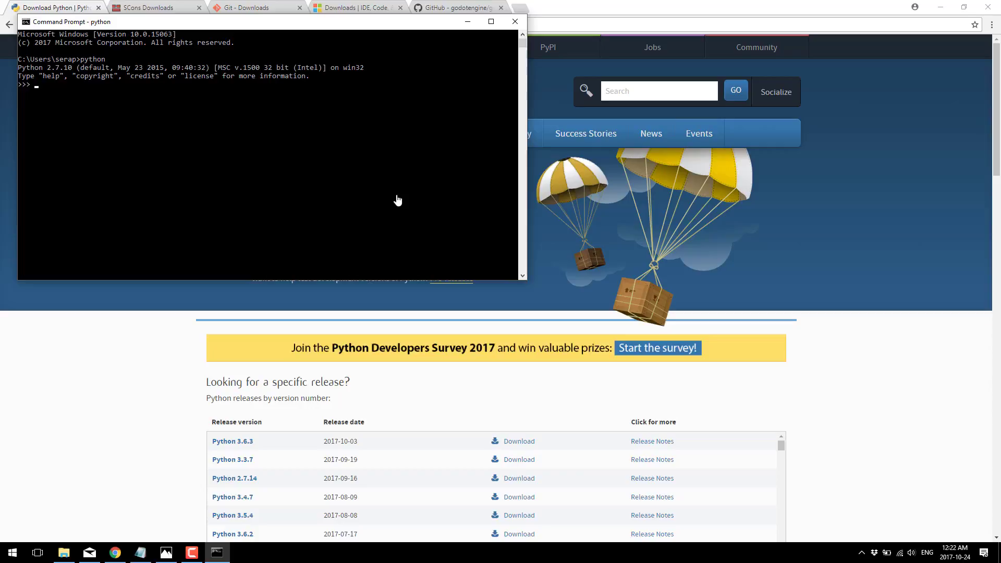
pyautogui.moveTo(357, 70)
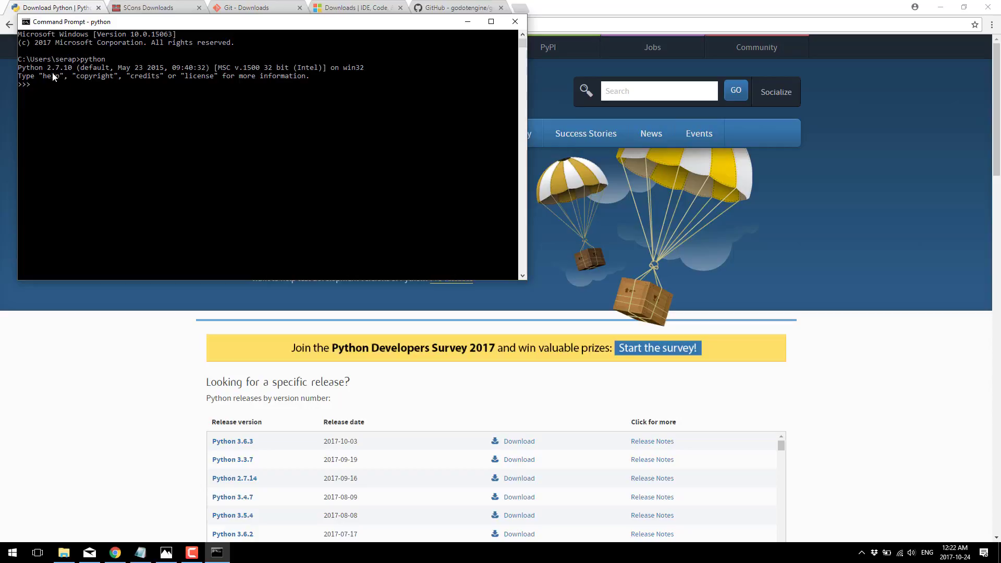
pyautogui.moveTo(158, 132)
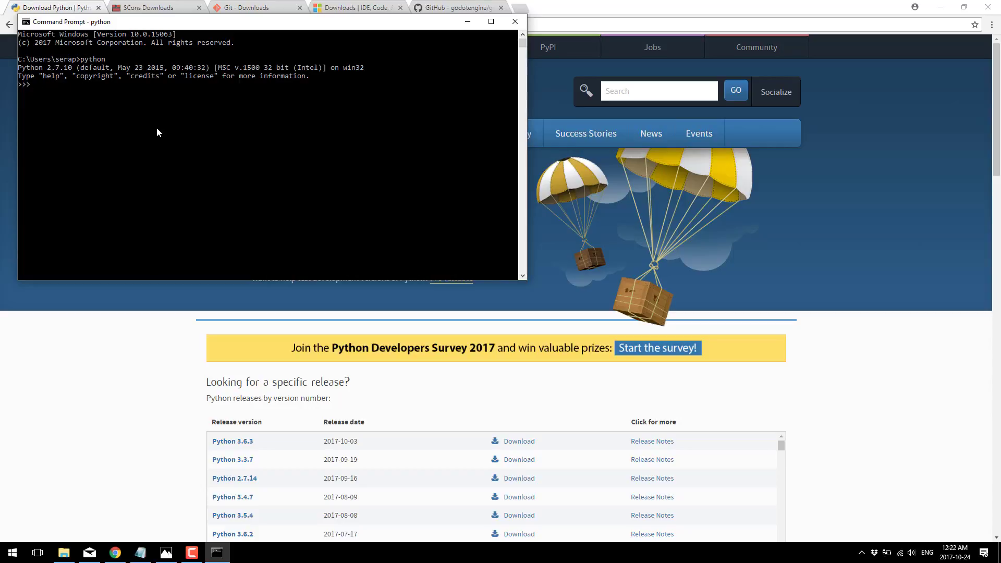
pyautogui.press('ctrl+z')
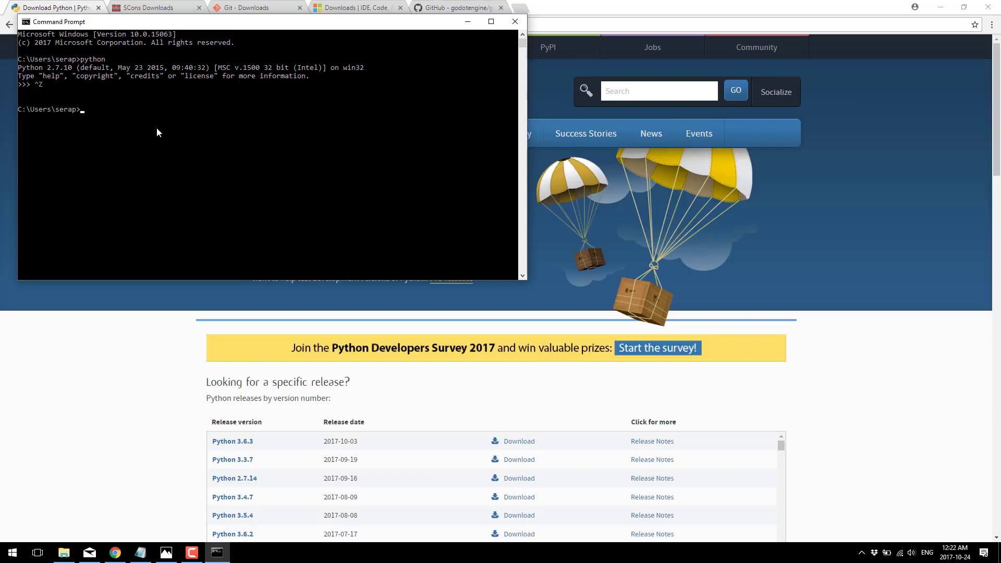
pyautogui.press('alt+tab')
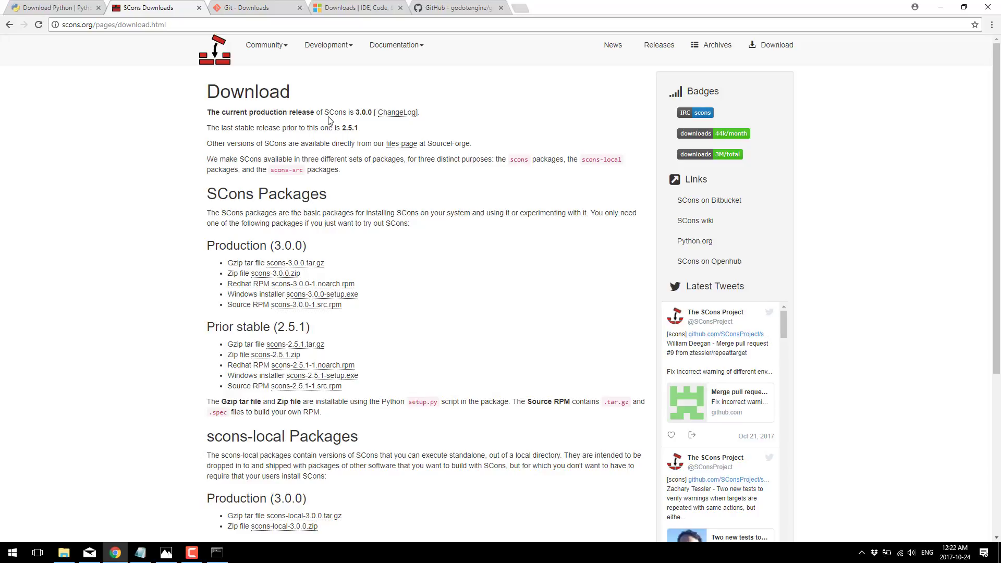
pyautogui.moveTo(305, 304)
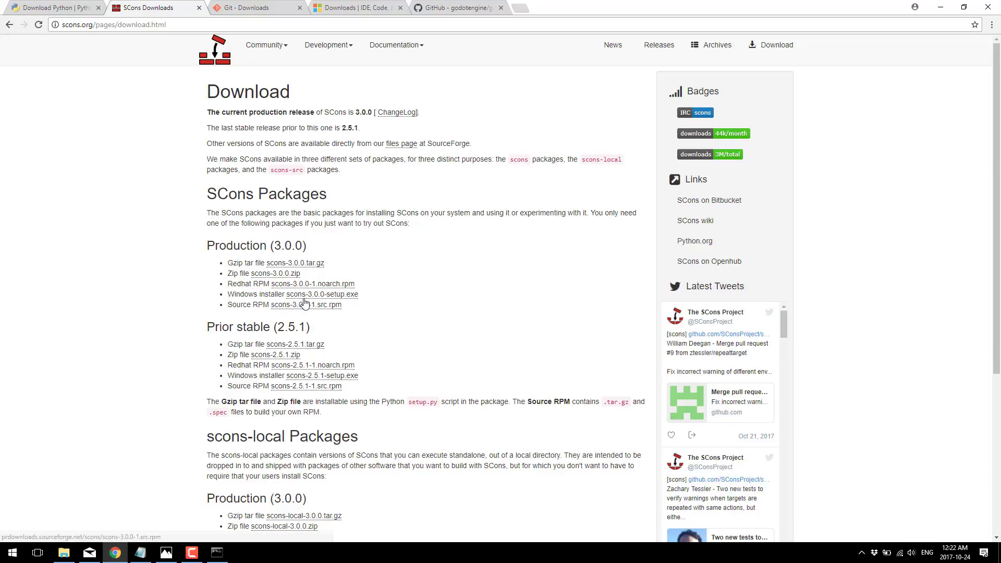
pyautogui.moveTo(303, 296)
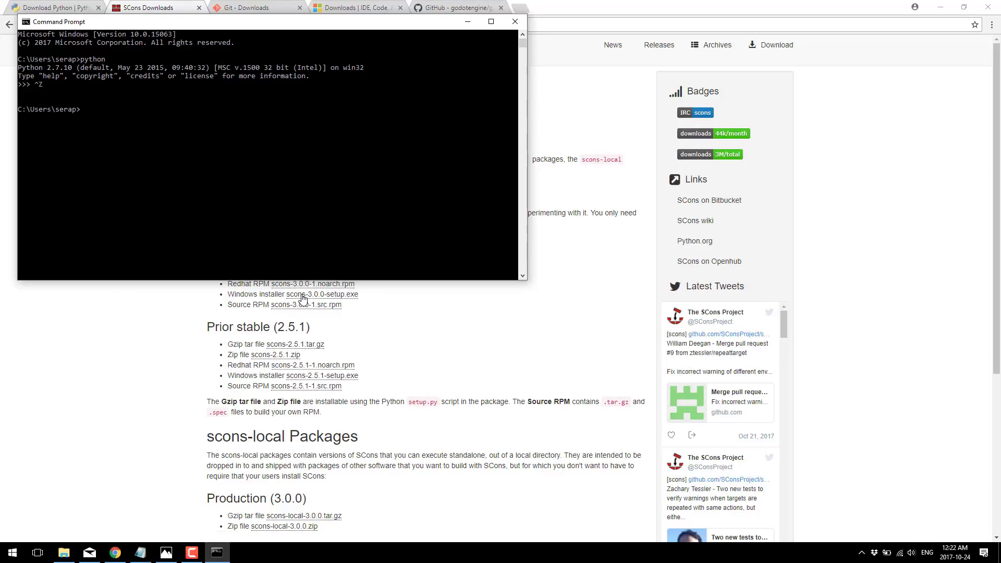
# Step: Test 'scon' and 'scons' at the prompt; the command is not recognized
pyautogui.write('scon')
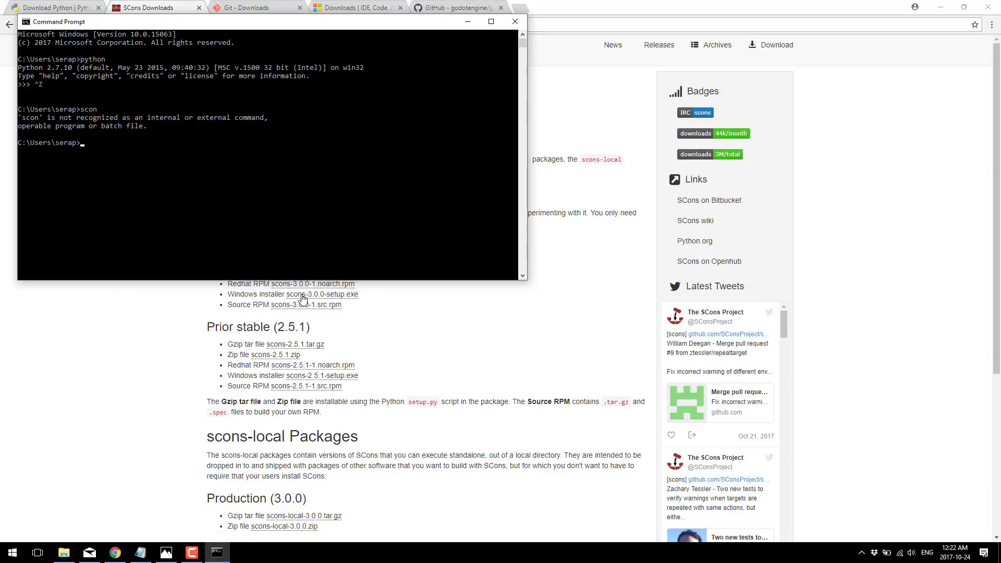
pyautogui.write('scons')
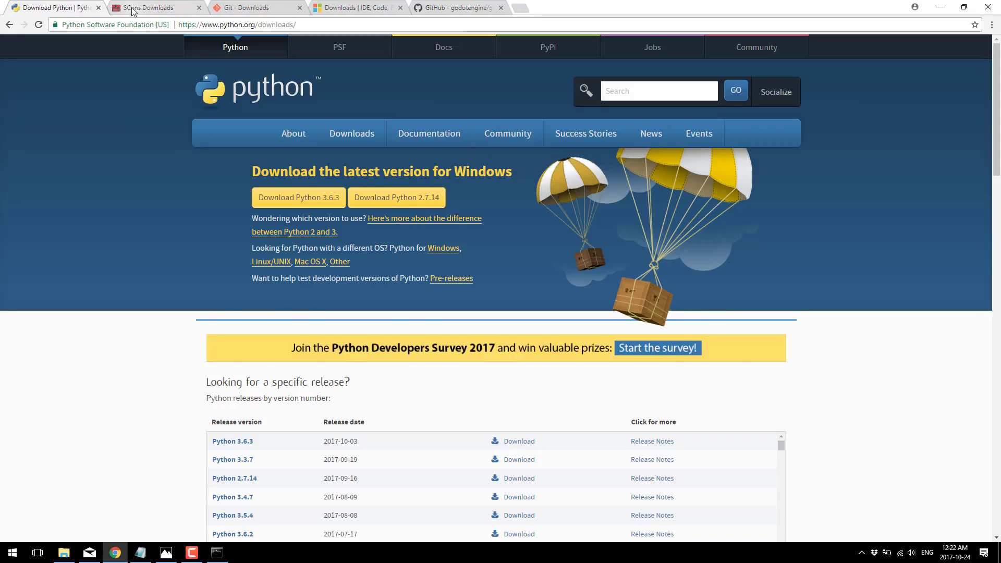
# Step: Switch to the Git Downloads tab showing release 2.14.3 for Windows
pyautogui.click(255, 6)
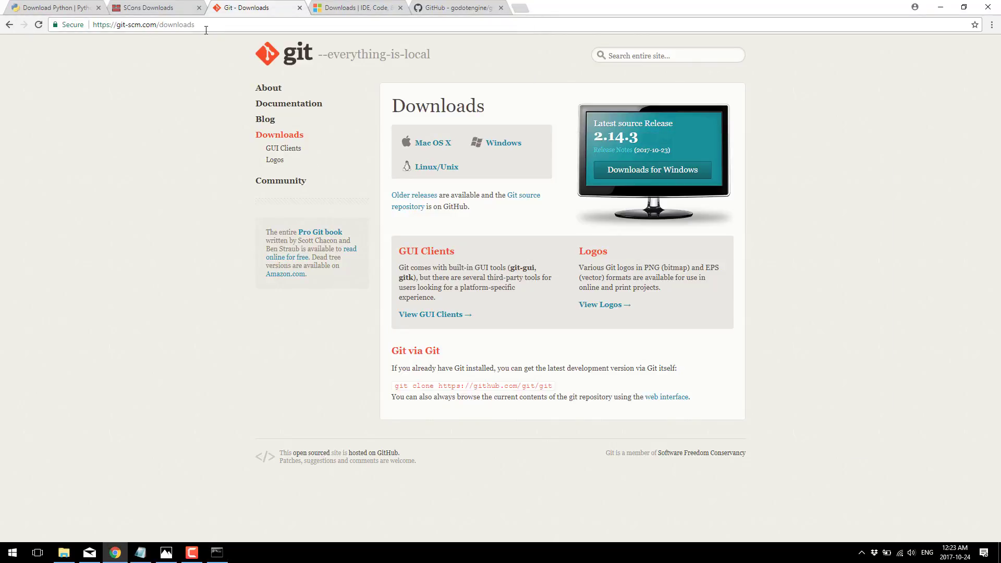
pyautogui.moveTo(119, 40)
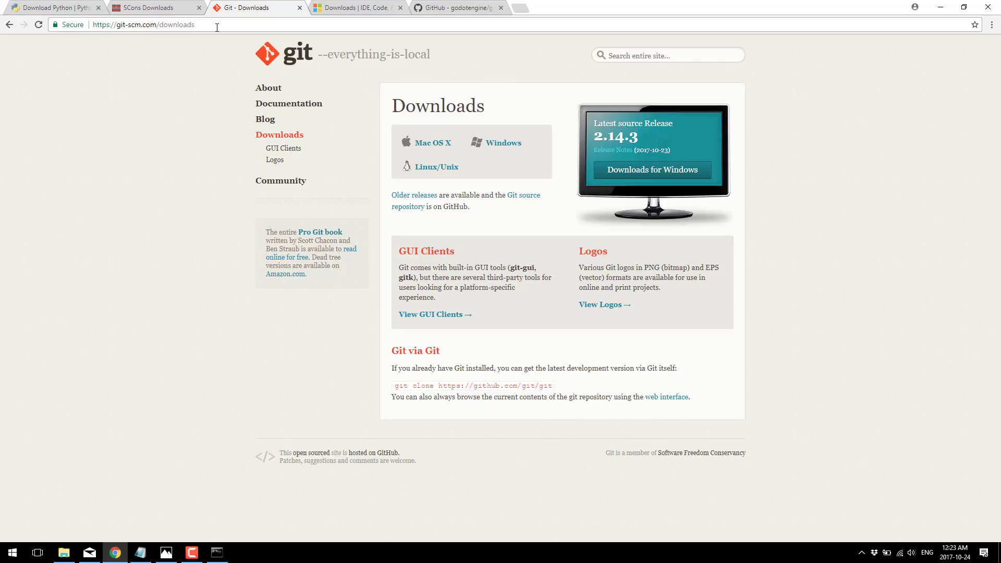
# Step: Show the Visual Studio Downloads page's Build Tools for Visual Studio 2017 entry
pyautogui.click(356, 8)
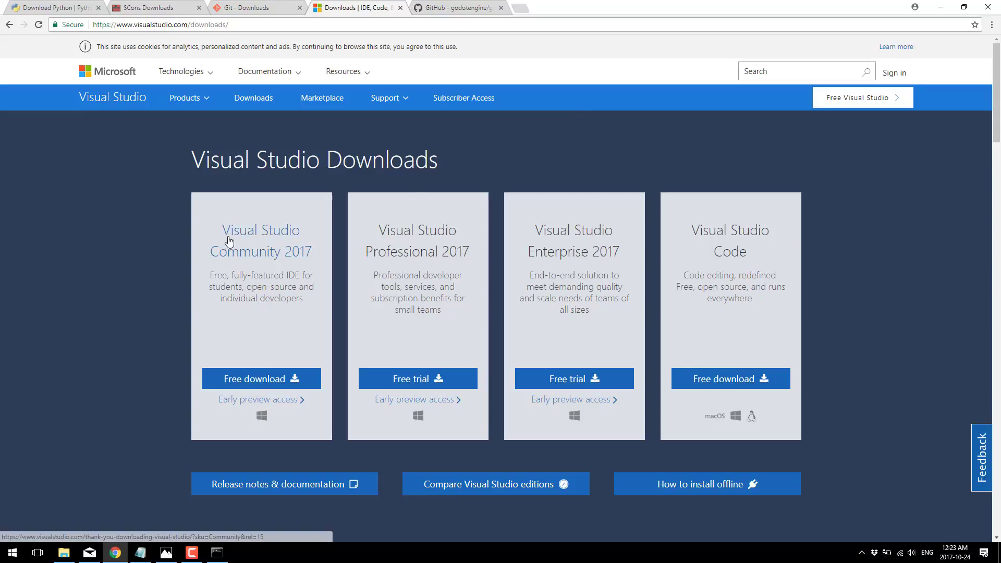
pyautogui.moveTo(295, 358)
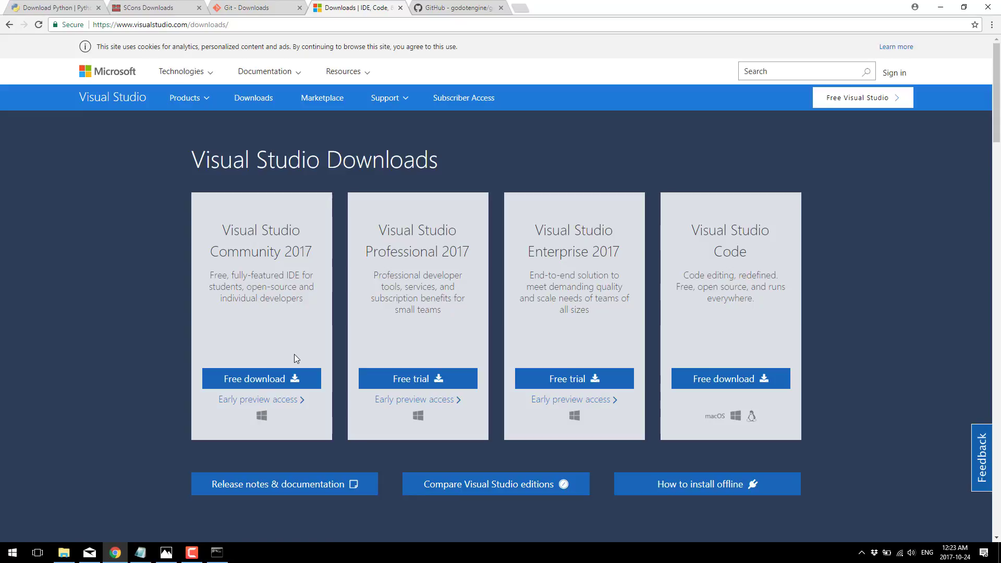
pyautogui.scroll(-3)
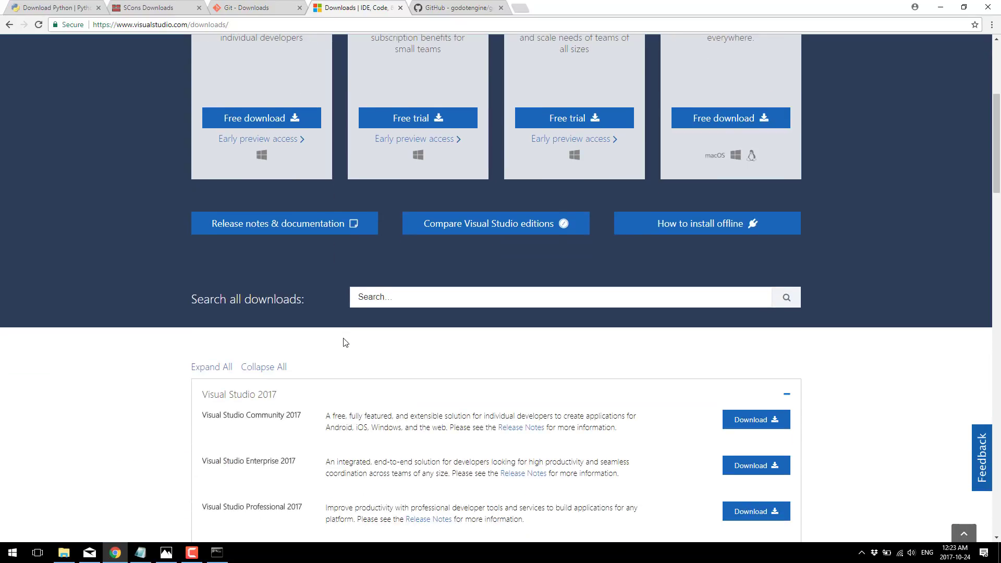
pyautogui.scroll(-3)
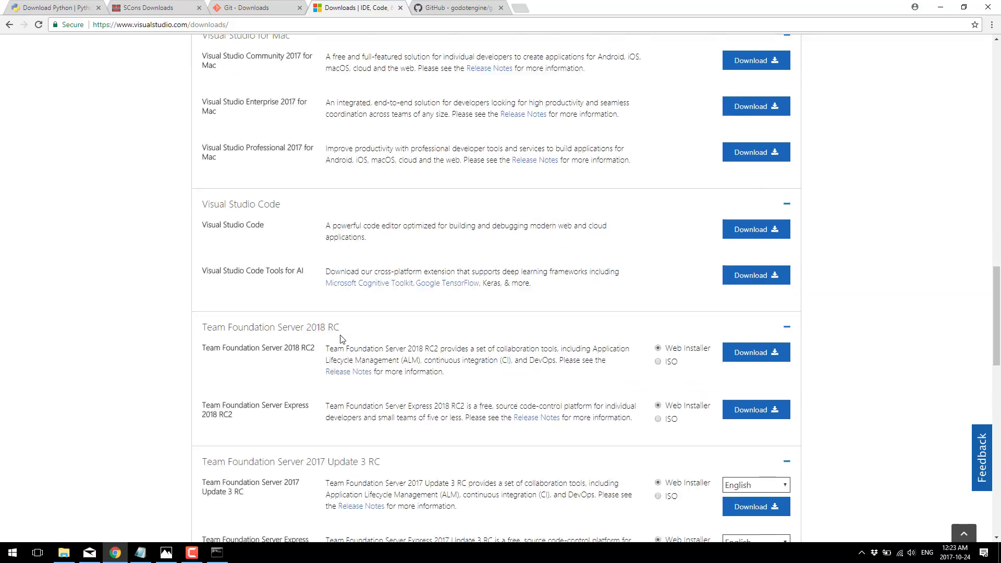
pyautogui.scroll(-3)
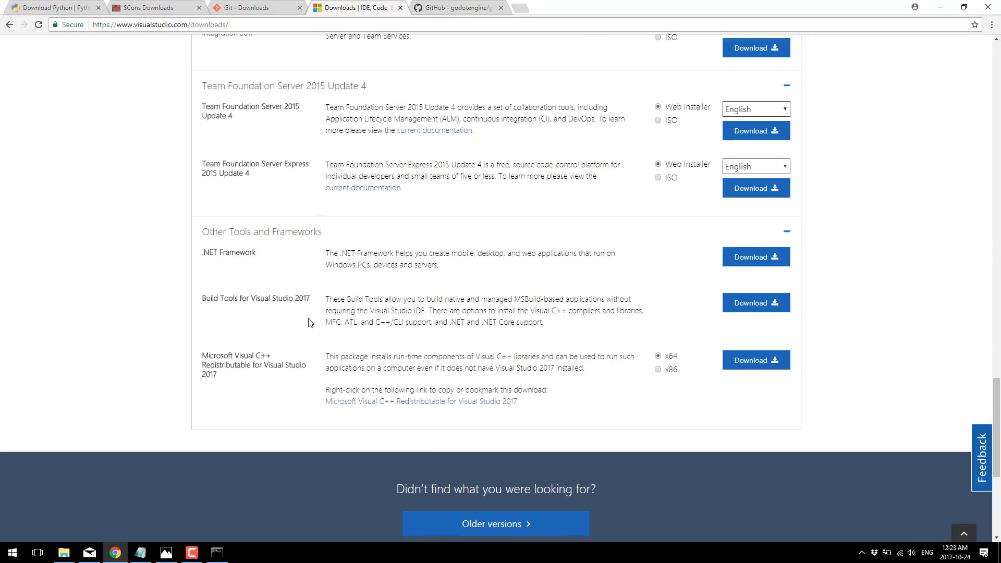
pyautogui.moveTo(286, 311)
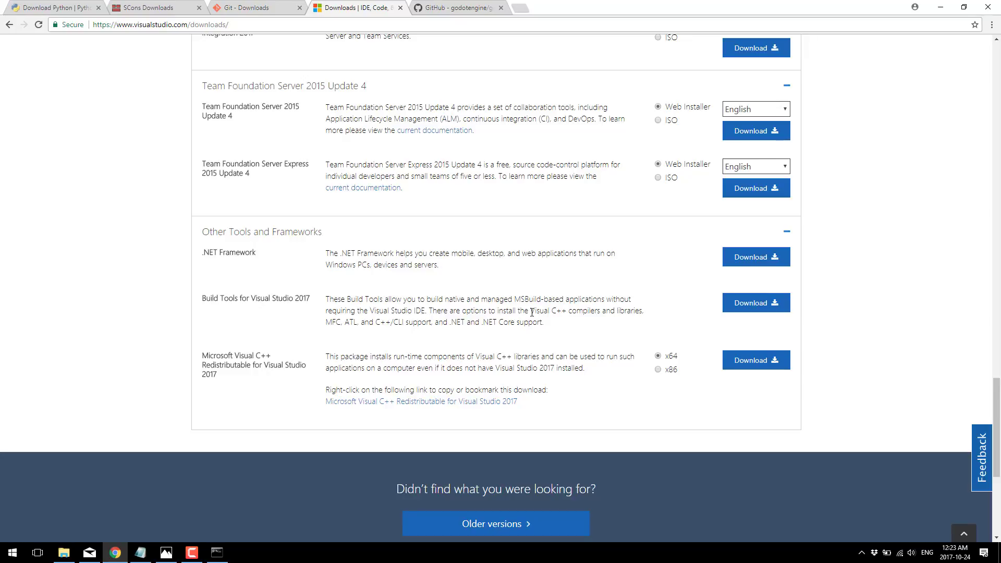
pyautogui.moveTo(468, 291)
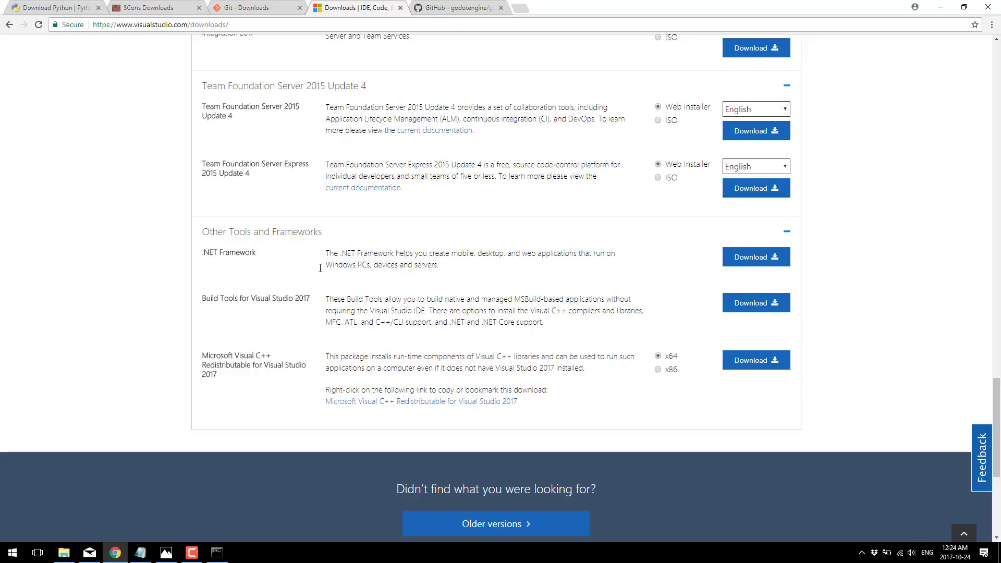
pyautogui.moveTo(305, 276)
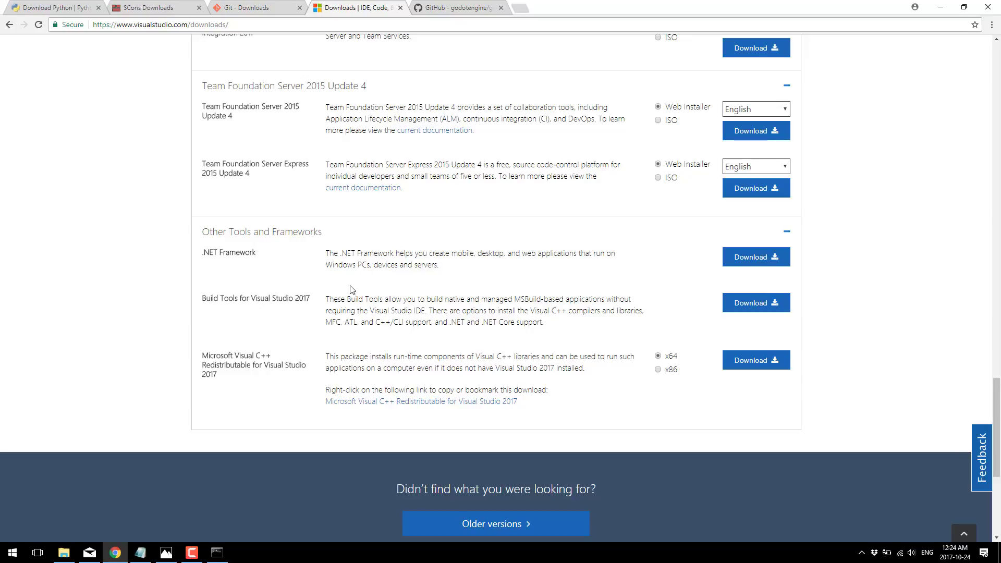
pyautogui.moveTo(346, 326)
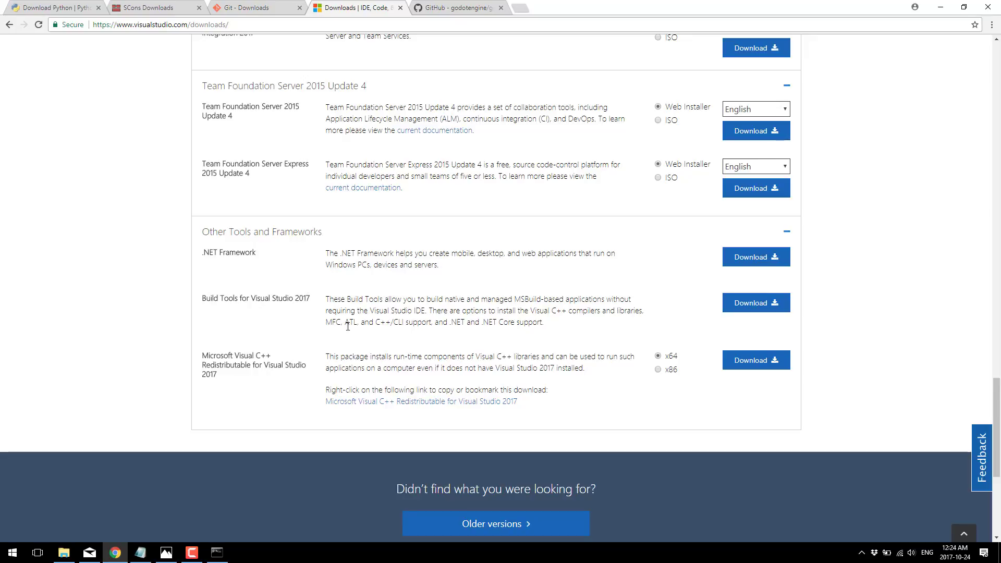
pyautogui.moveTo(299, 295)
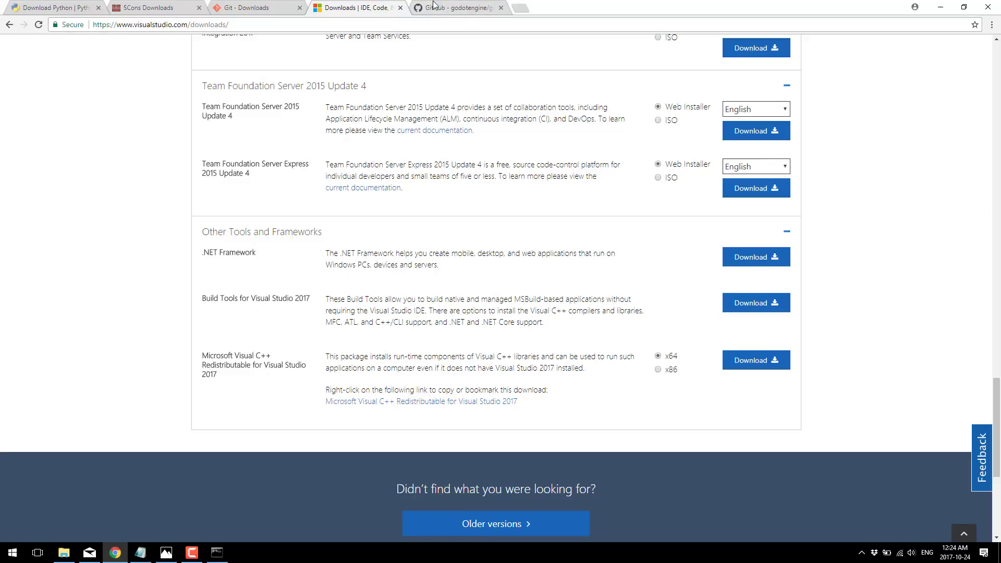
# Step: Copy the HTTPS clone URL from the godotengine/godot 'Clone or download' panel
pyautogui.click(455, 8)
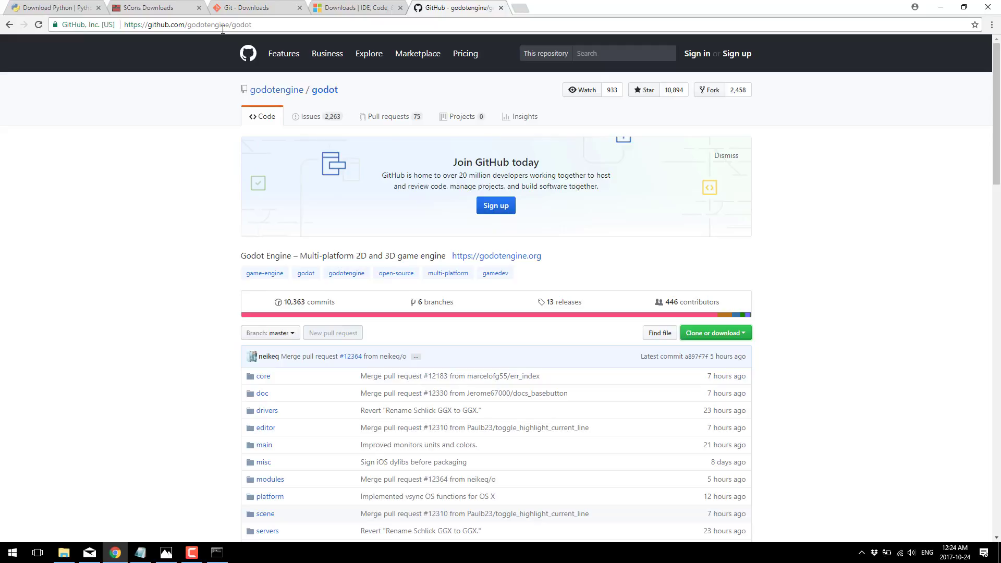
pyautogui.moveTo(759, 483)
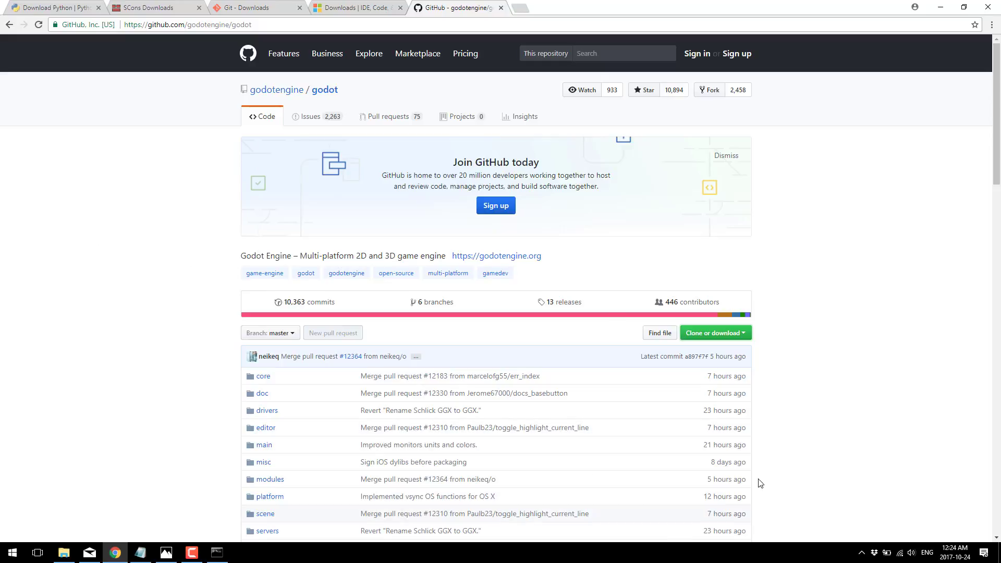
pyautogui.click(714, 333)
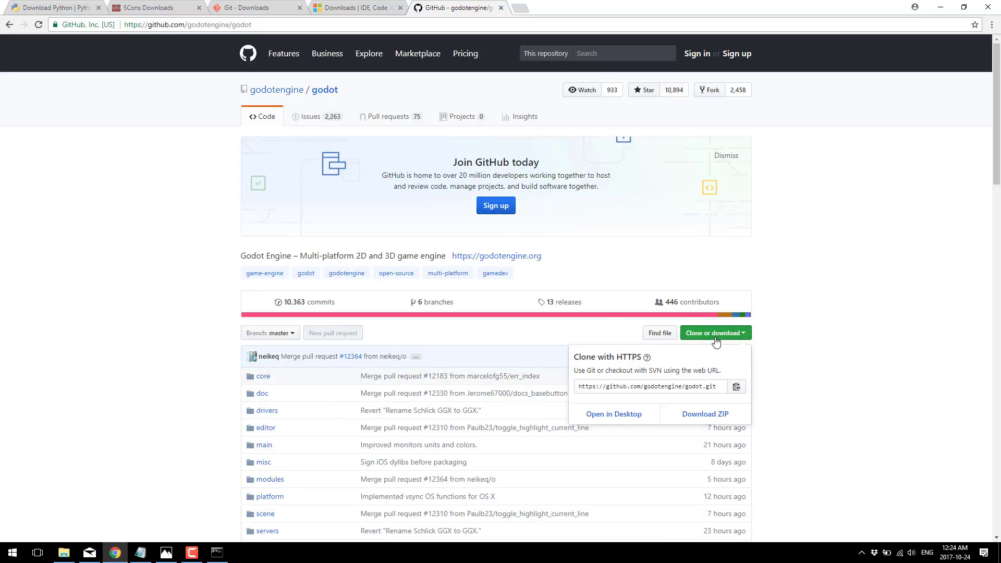
pyautogui.click(715, 332)
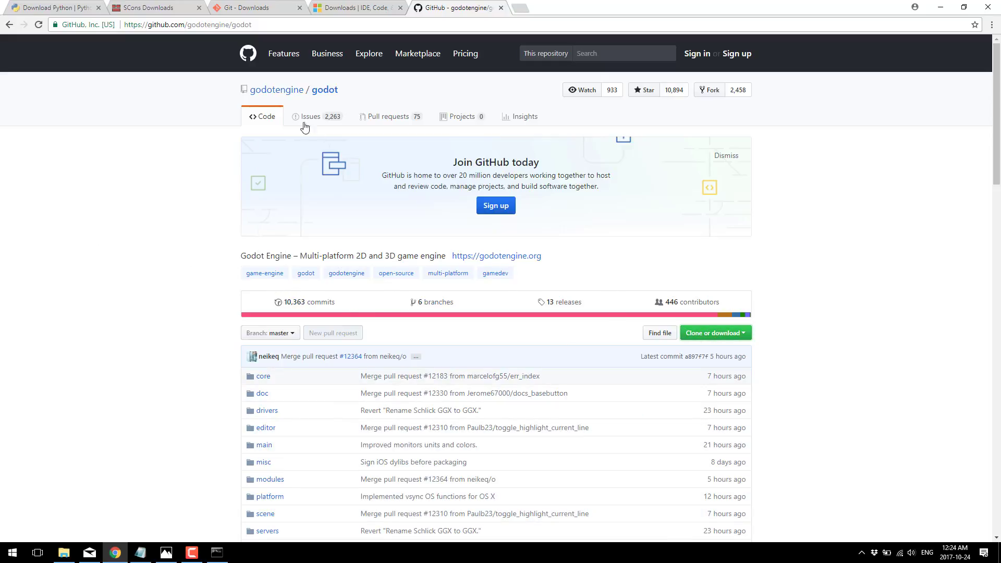
pyautogui.click(269, 332)
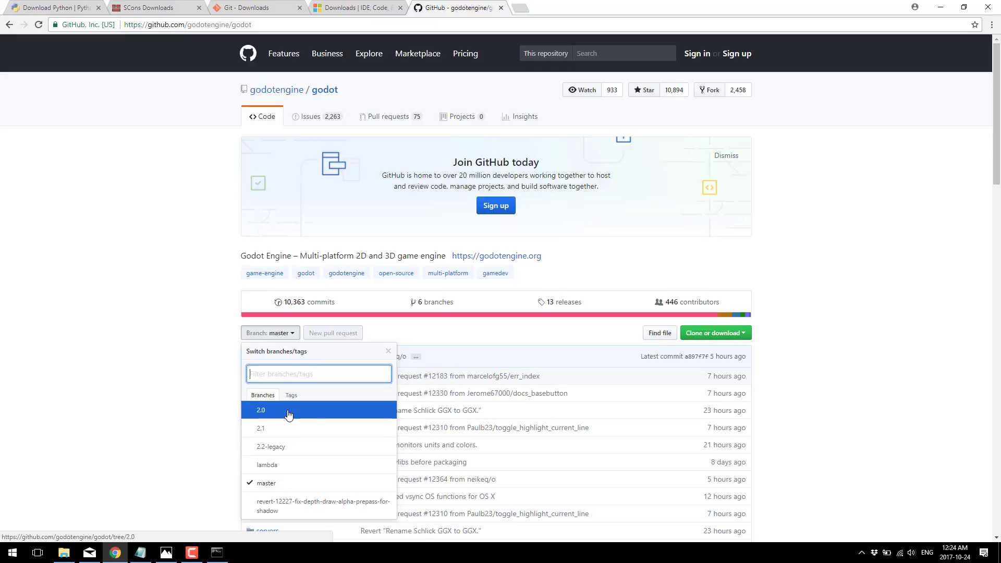
pyautogui.moveTo(266, 482)
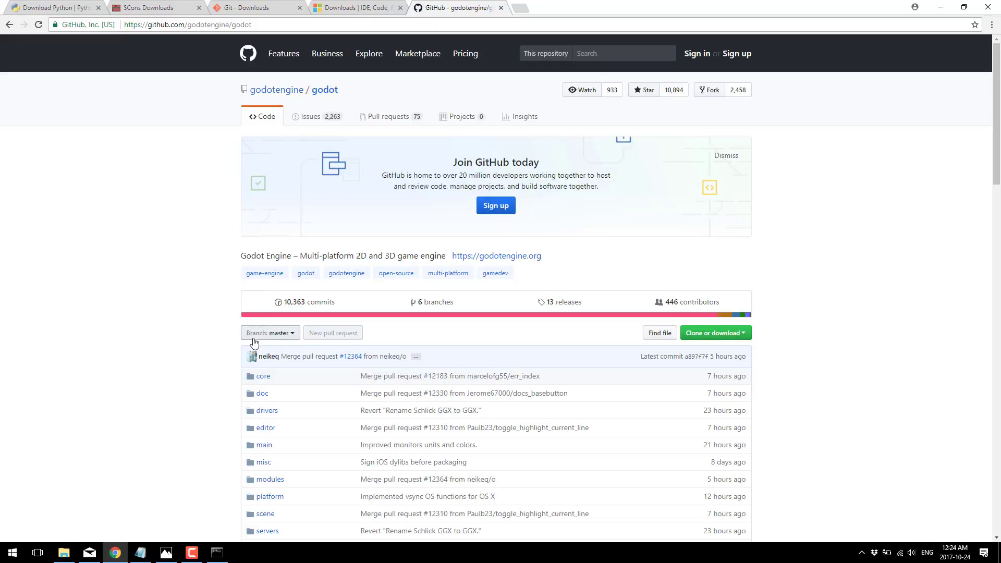
pyautogui.click(715, 333)
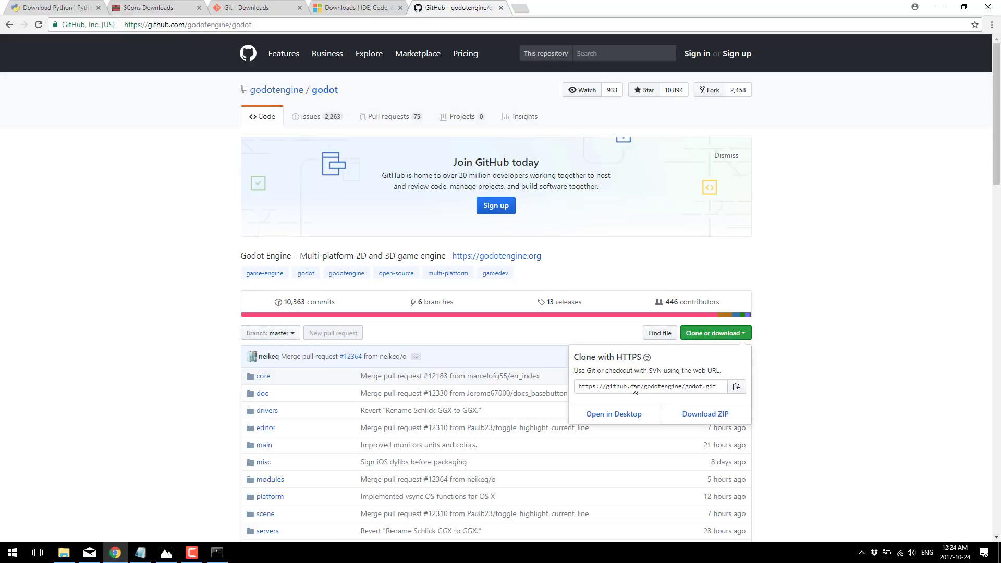
pyautogui.moveTo(647, 391)
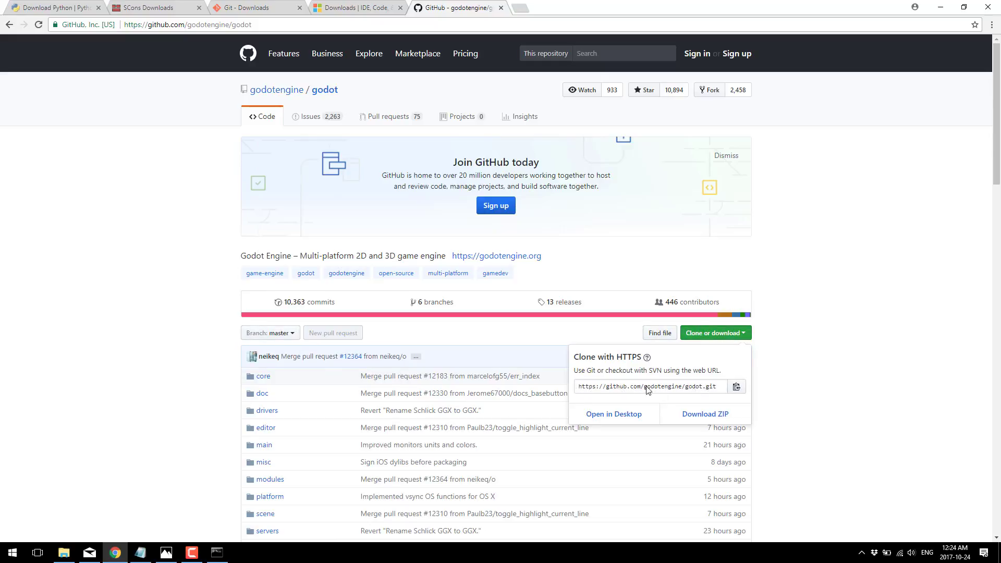
pyautogui.click(735, 386)
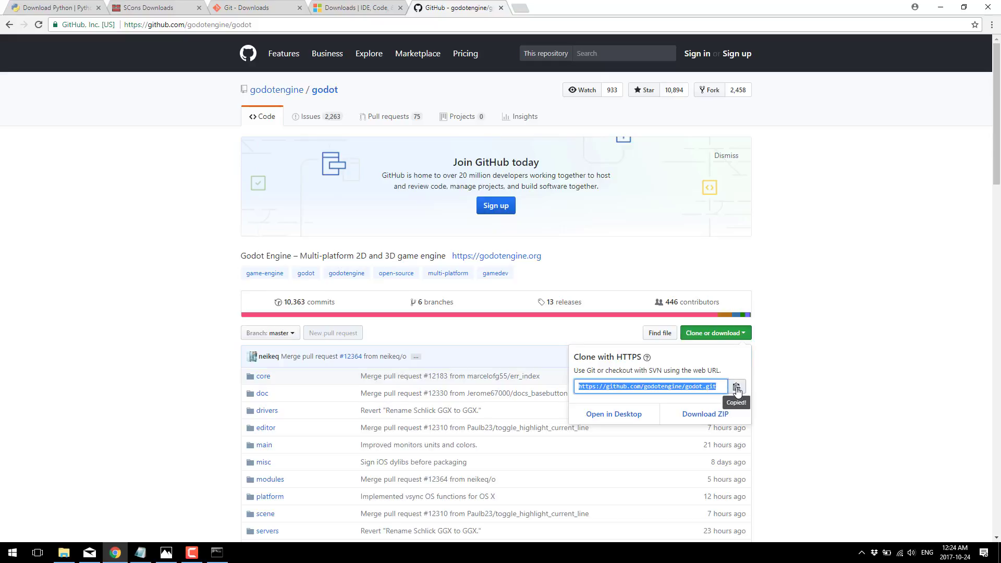
pyautogui.moveTo(506, 279)
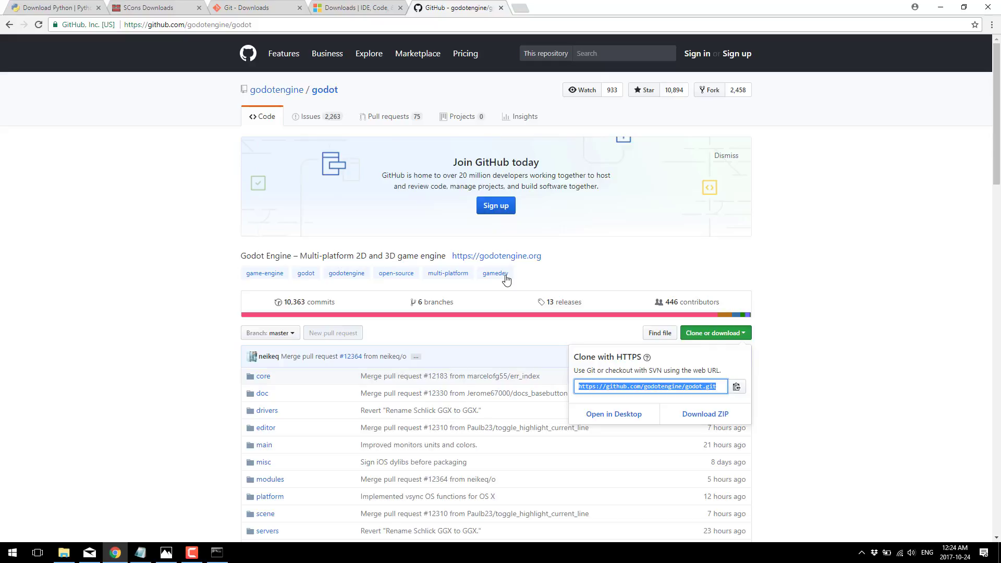
pyautogui.click(12, 552)
pyautogui.write('command')
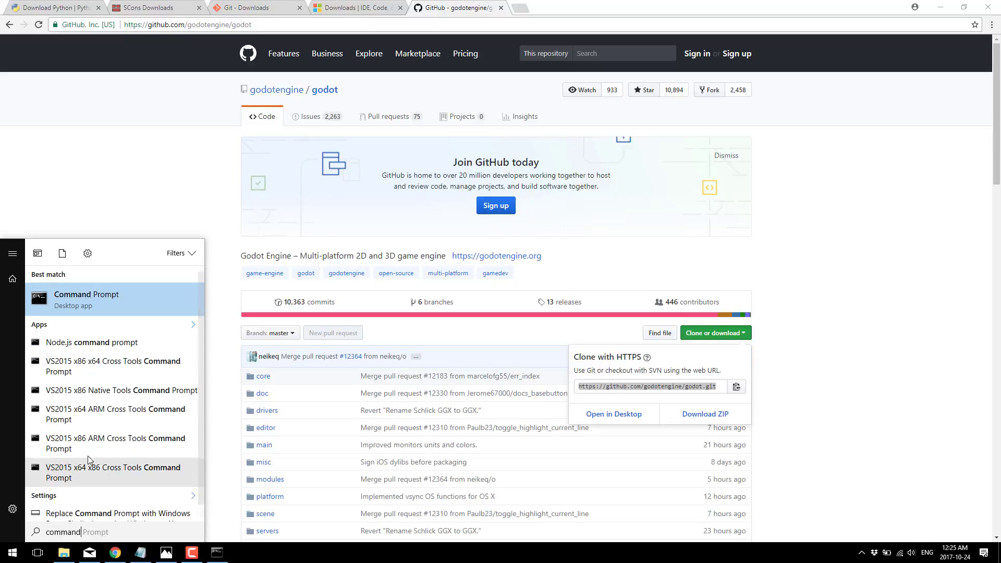
pyautogui.moveTo(99, 475)
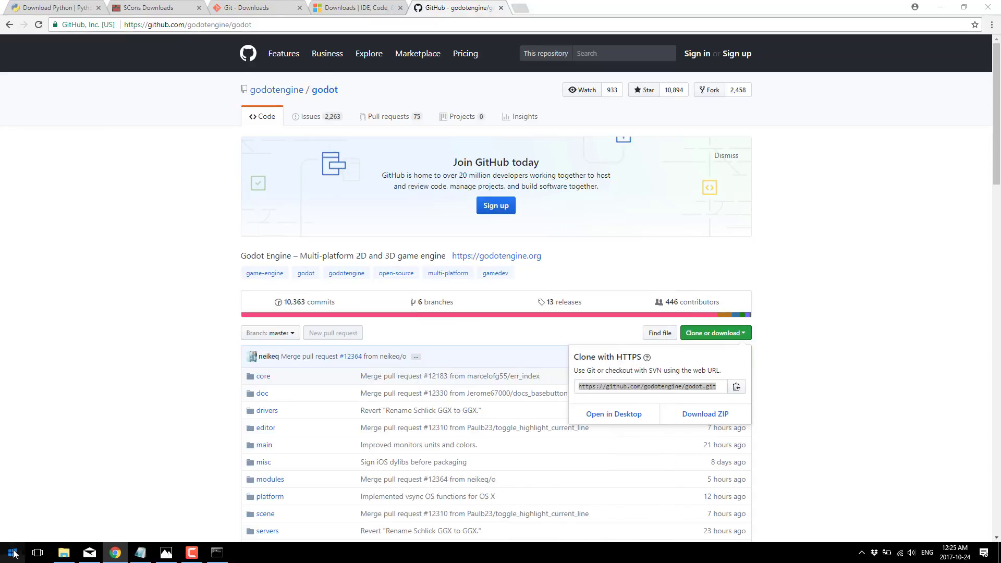
# Step: Scroll the Start menu app list to the Visual Studio 2017 folder
pyautogui.click(11, 551)
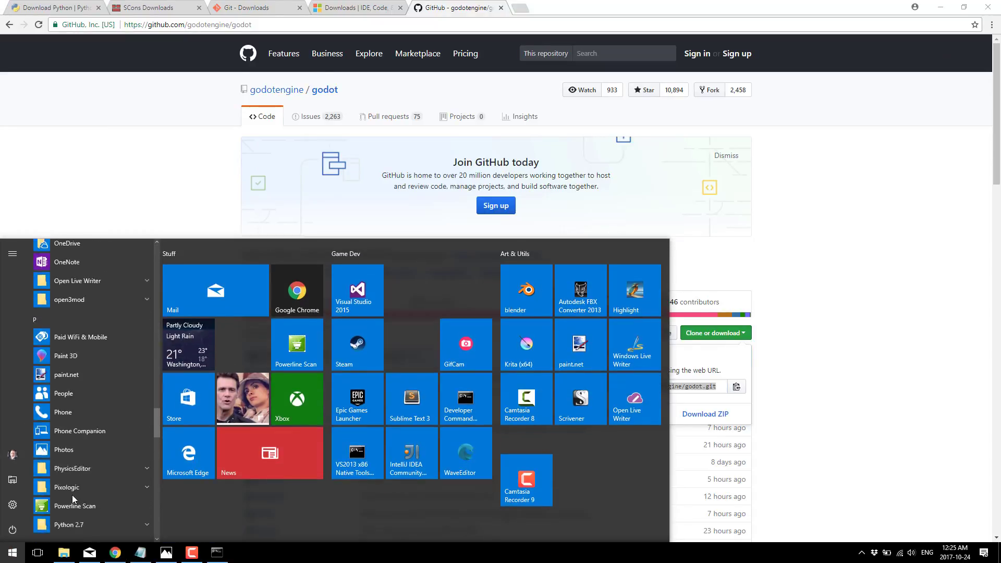
pyautogui.scroll(-3)
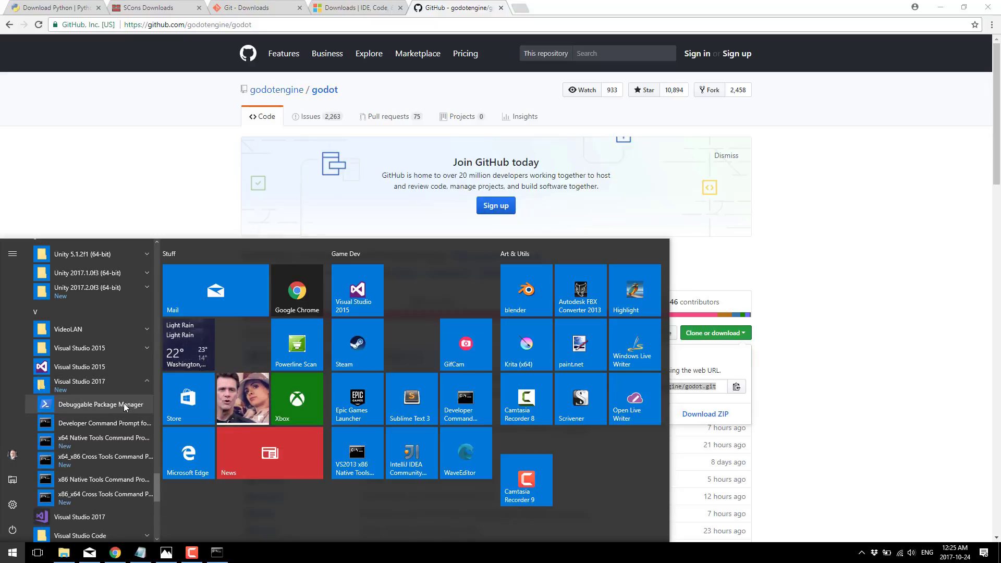
pyautogui.moveTo(86, 444)
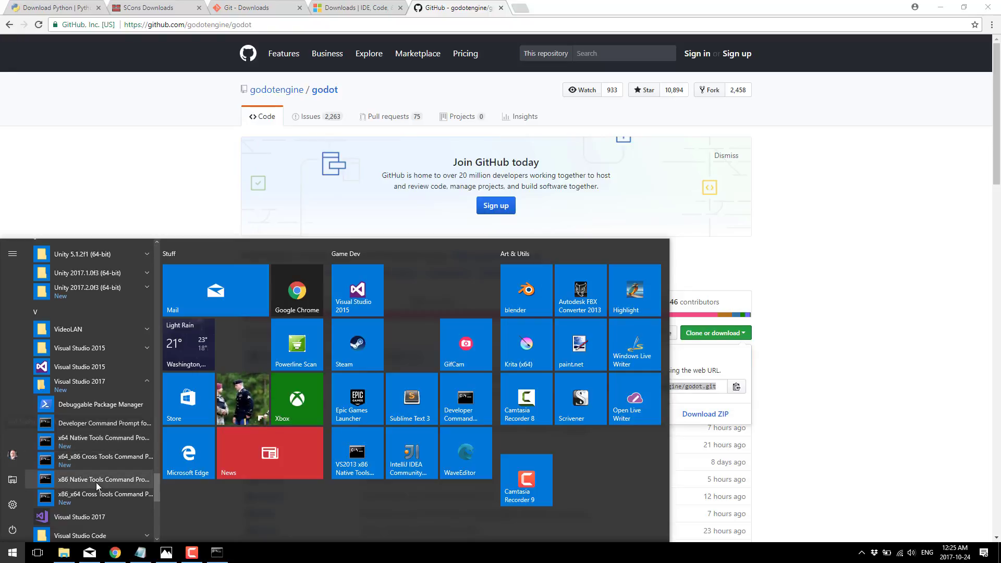
# Step: Launch x86 Native Tools Command Prompt for VS 2017 and maximize its window
pyautogui.click(102, 479)
pyautogui.write('cd temp')
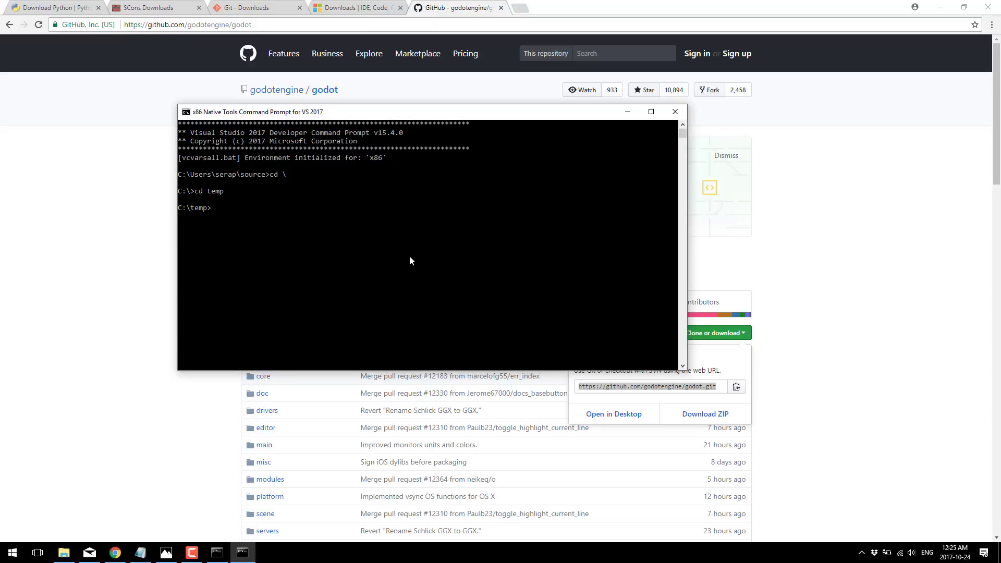
pyautogui.click(651, 111)
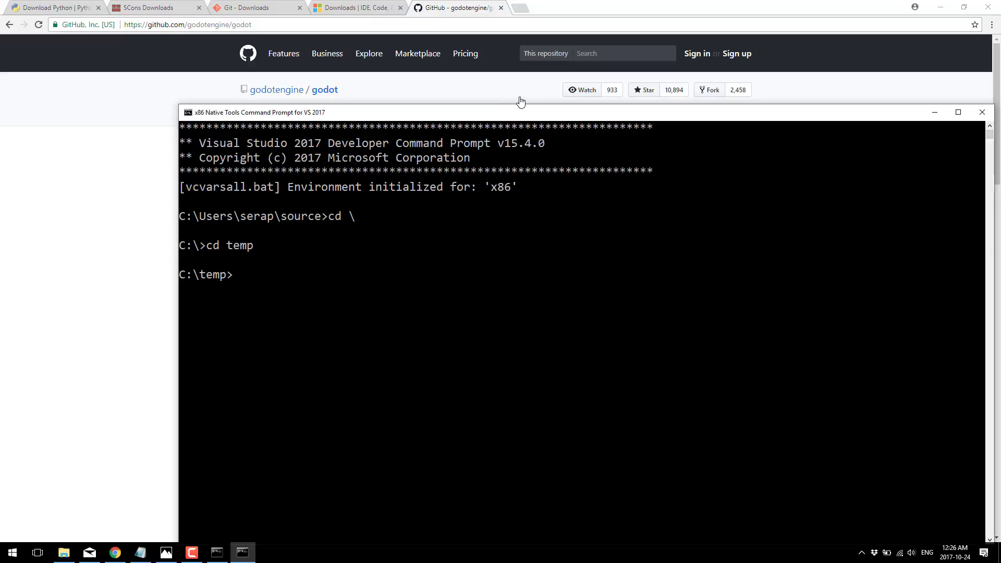
pyautogui.click(957, 112)
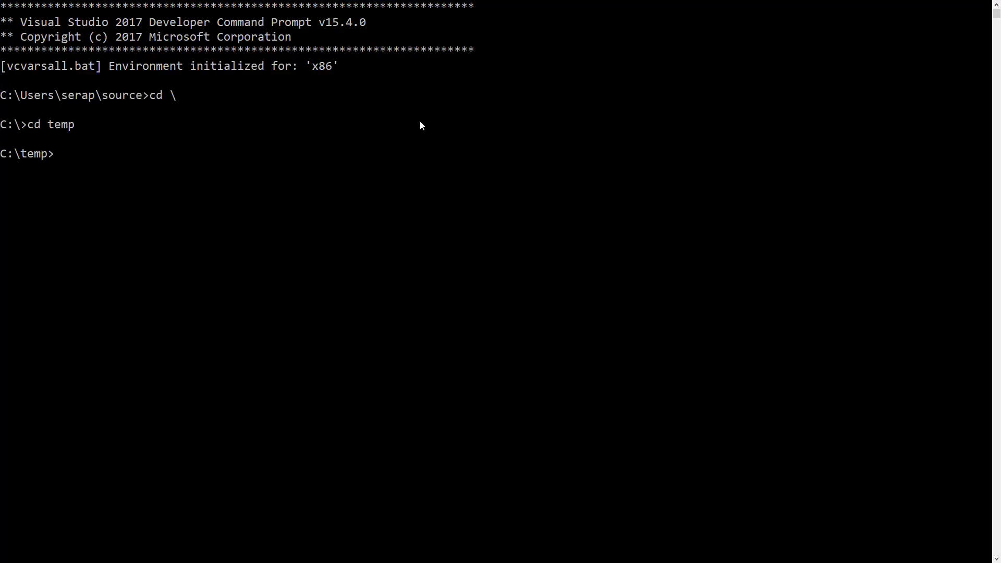
pyautogui.write('git clone https://github.com/godotengine/godot.git')
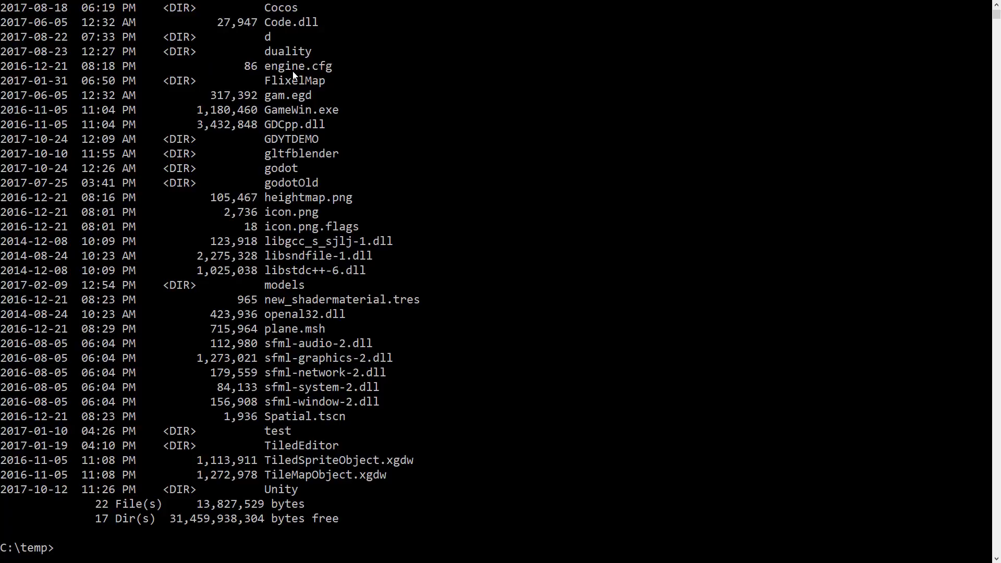
pyautogui.write('dir go*')
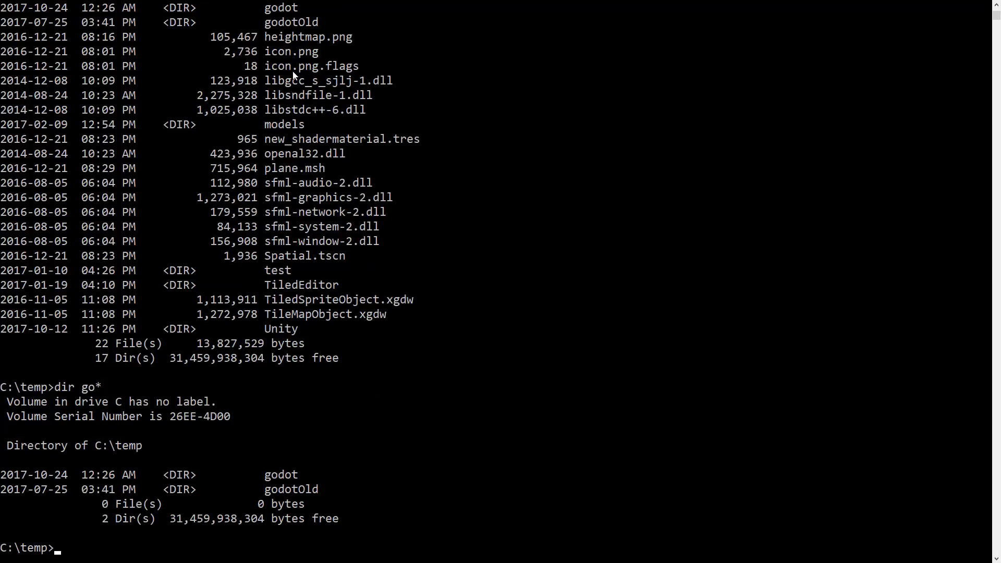
pyautogui.moveTo(408, 478)
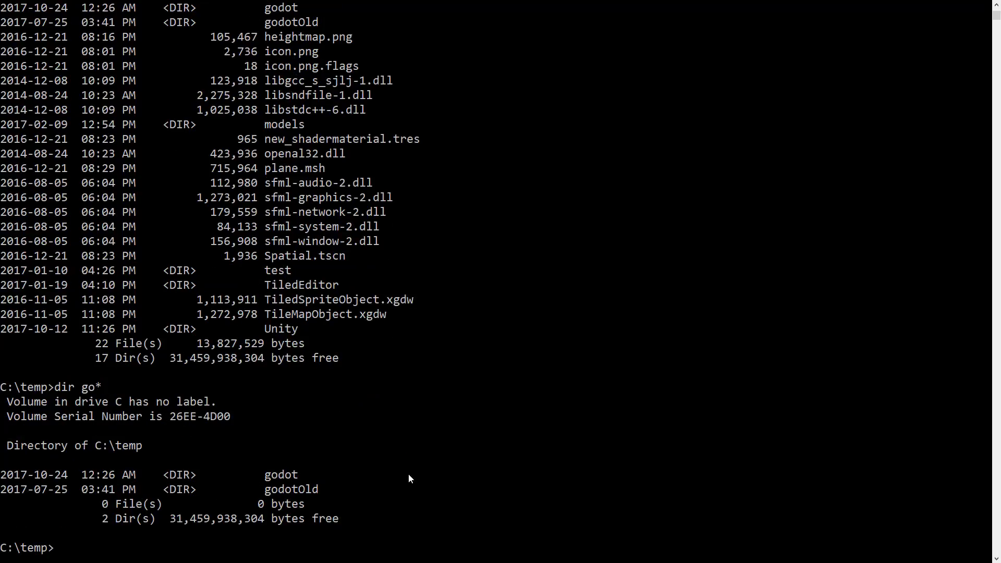
pyautogui.write('cd godot')
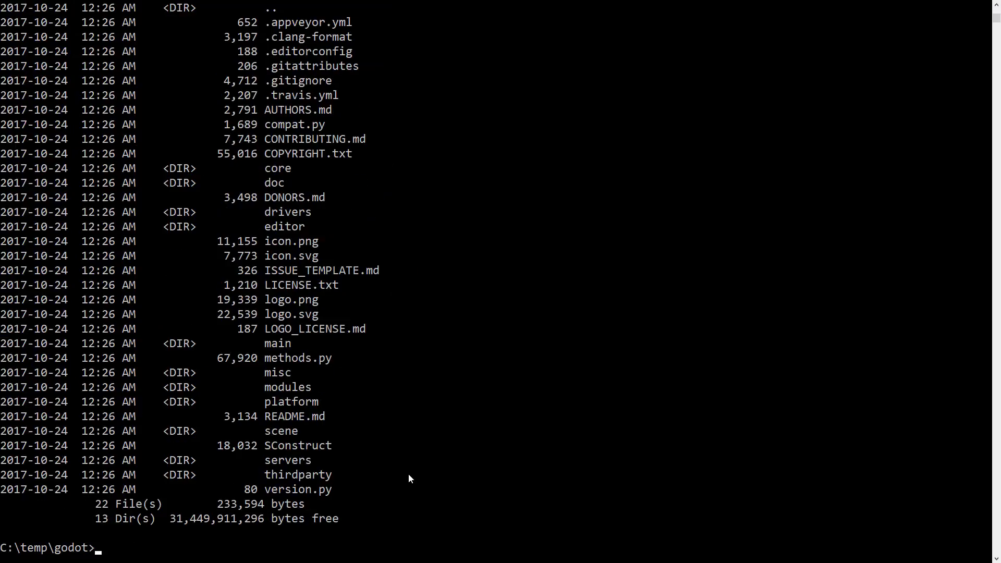
# Step: Type 'scons platform=windows vsproj=yes tools=yes' at the prompt without running it
pyautogui.write('scons platform=windows')
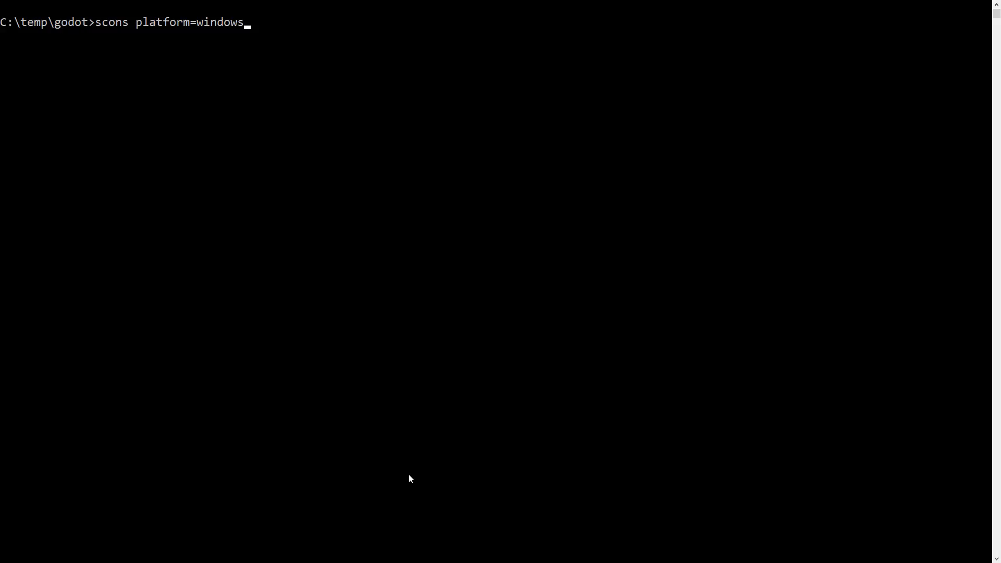
pyautogui.write('vsproj=')
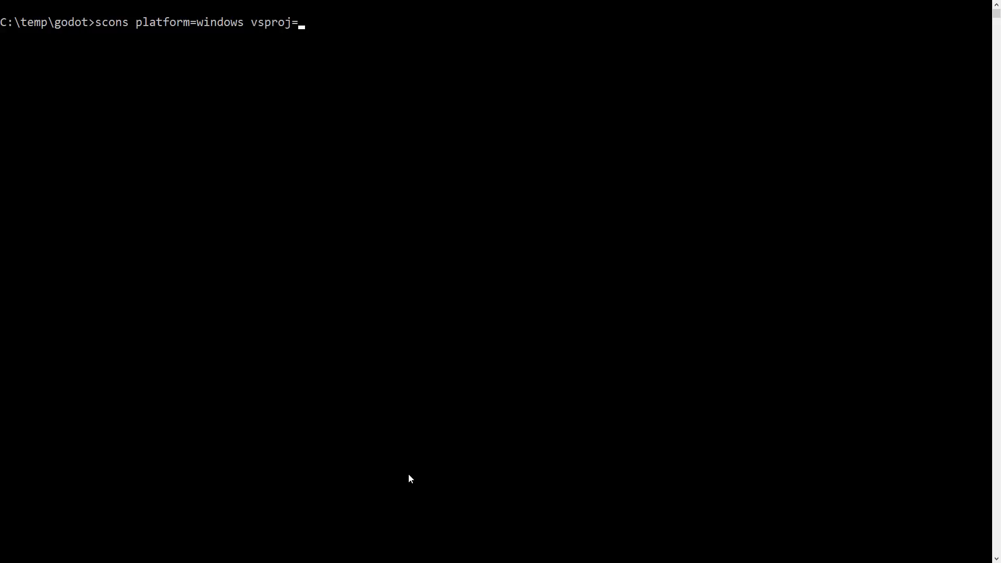
pyautogui.write('yes')
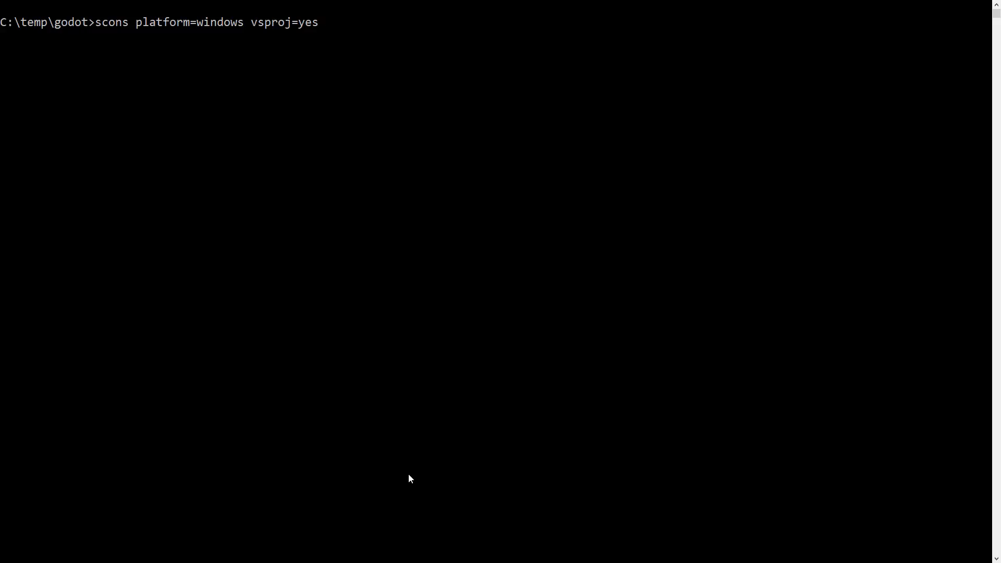
pyautogui.moveTo(343, 64)
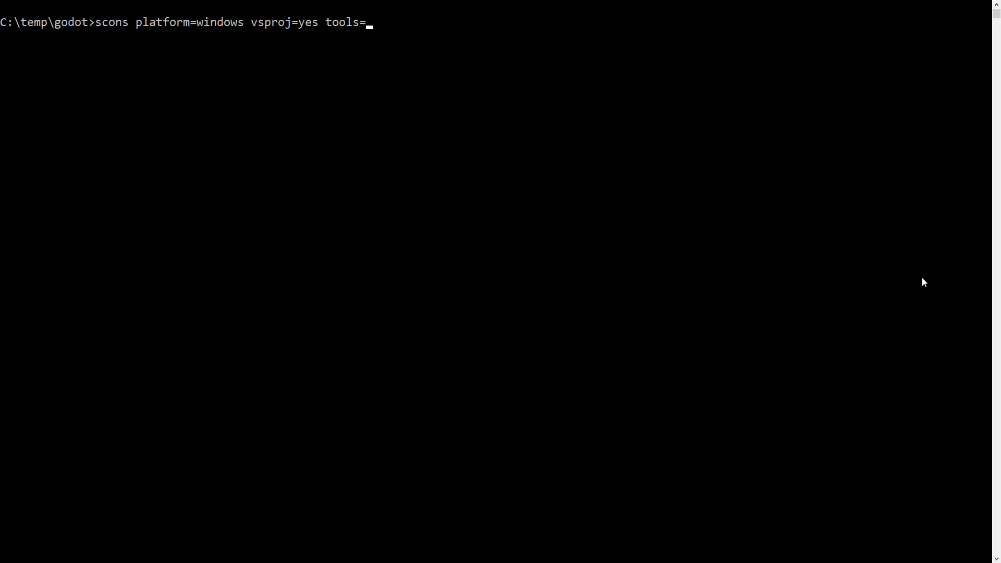
pyautogui.write('yes')
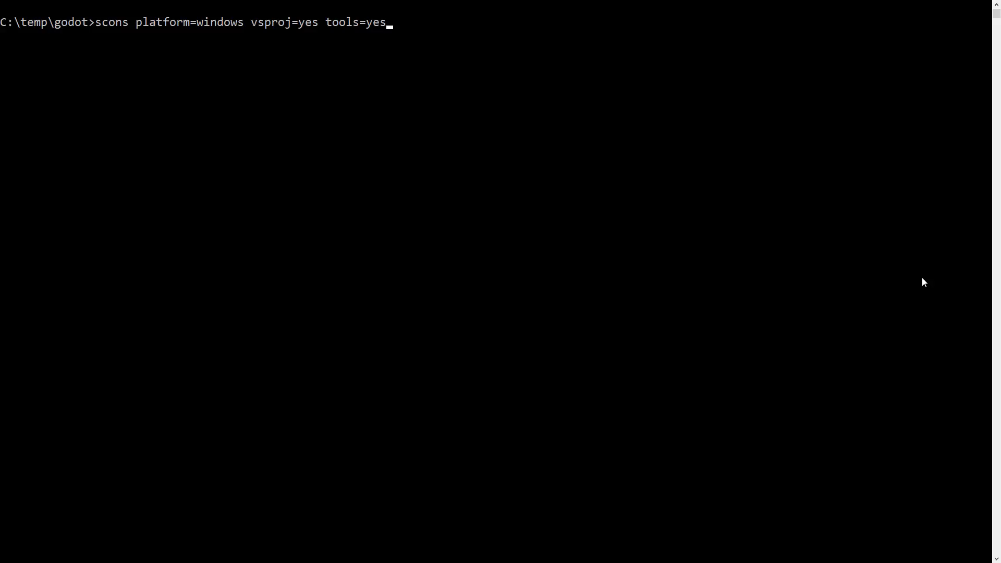
# Step: Replace tools=yes with module_mono_enabled=yes, then start erasing the value
pyautogui.press('backspace')
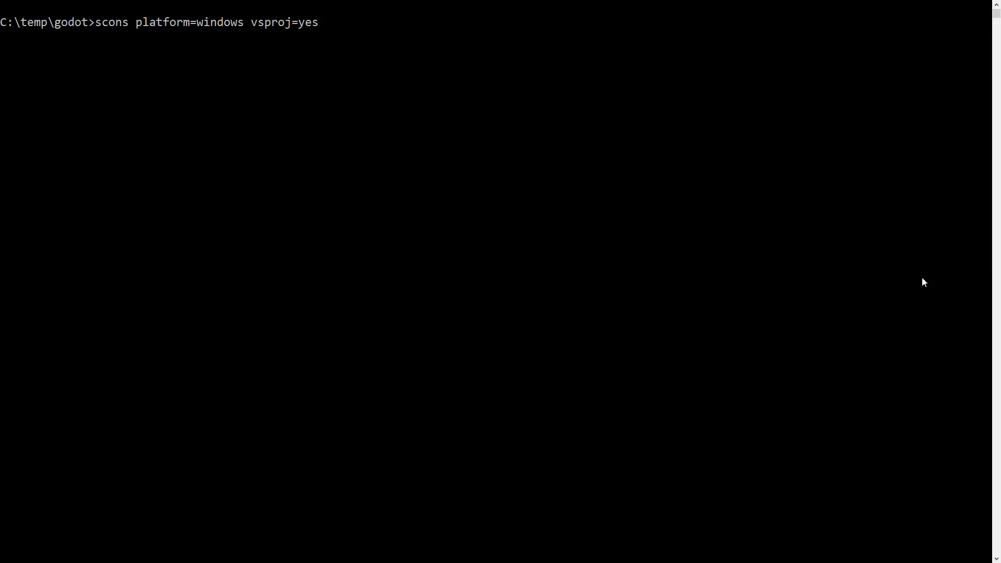
pyautogui.write('module')
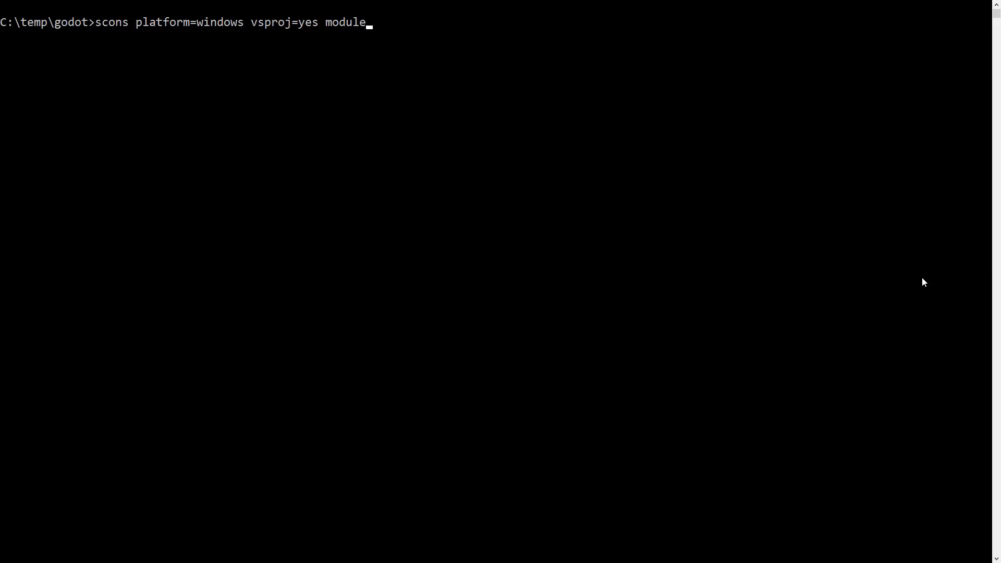
pyautogui.write('_mono')
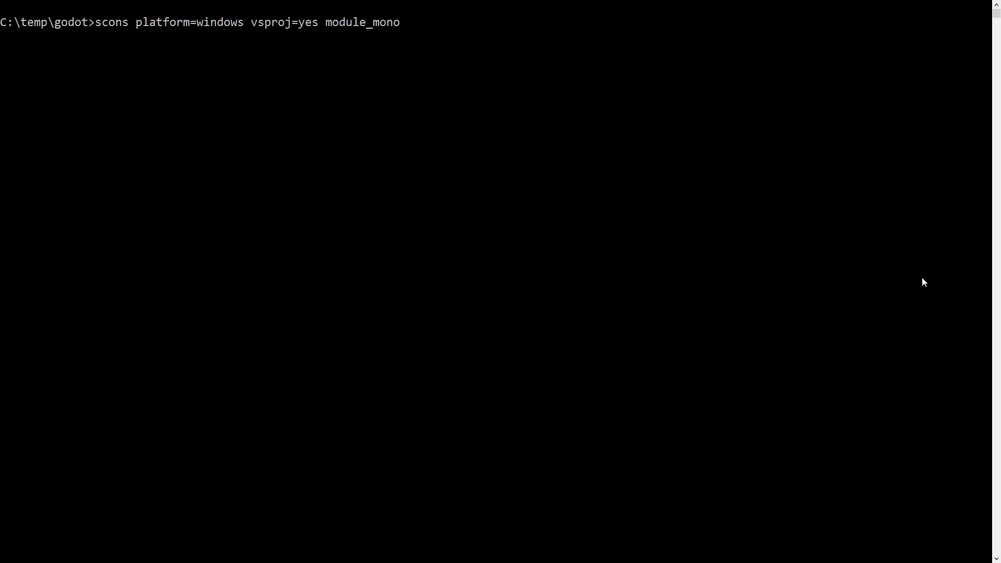
pyautogui.write('_en')
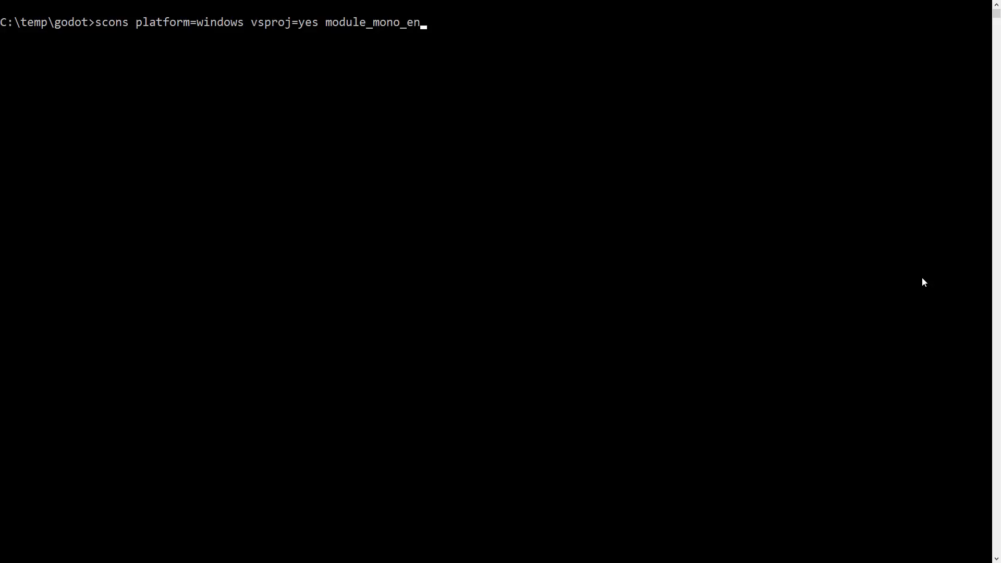
pyautogui.write('abled=yes')
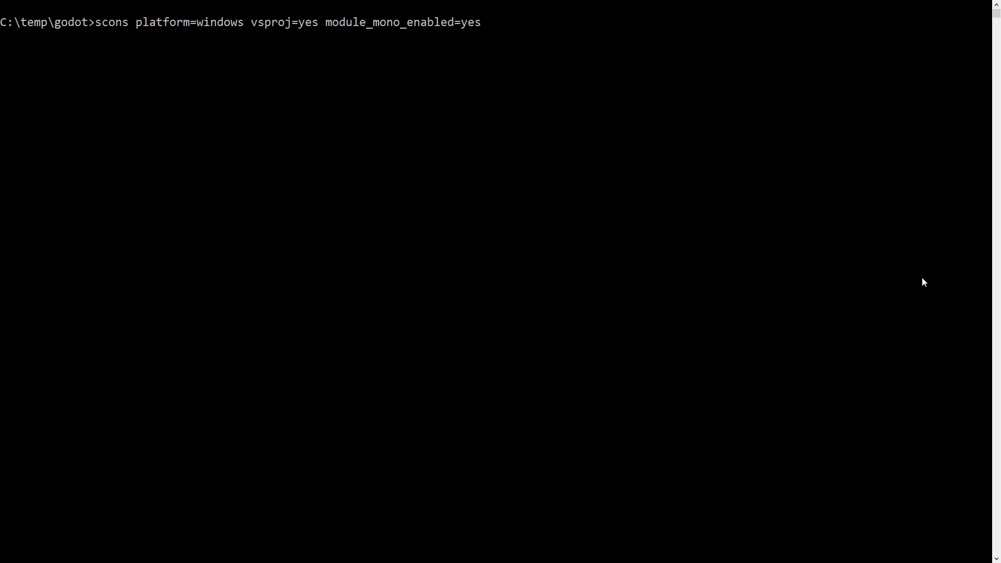
pyautogui.press('Backspace')
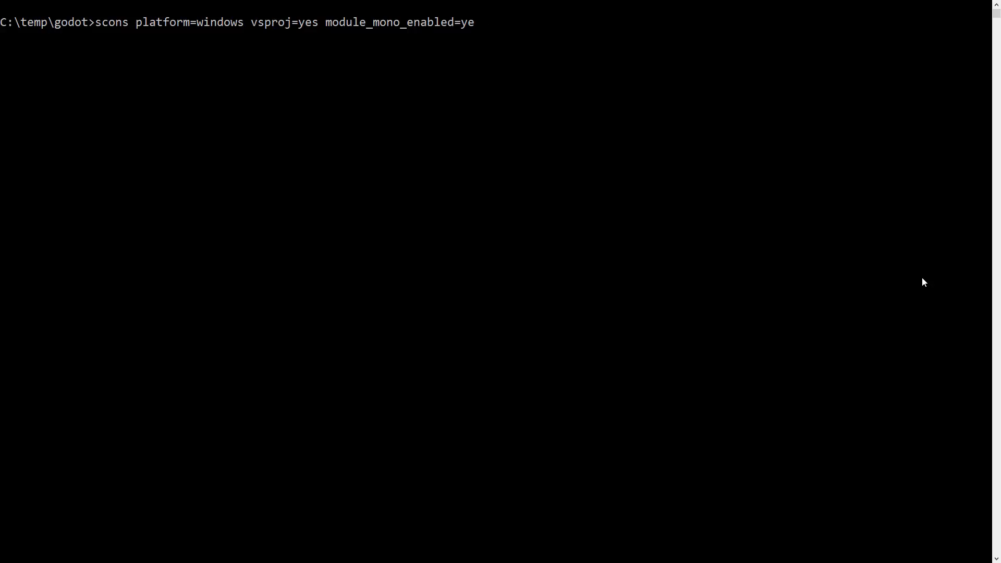
pyautogui.press('backspace')
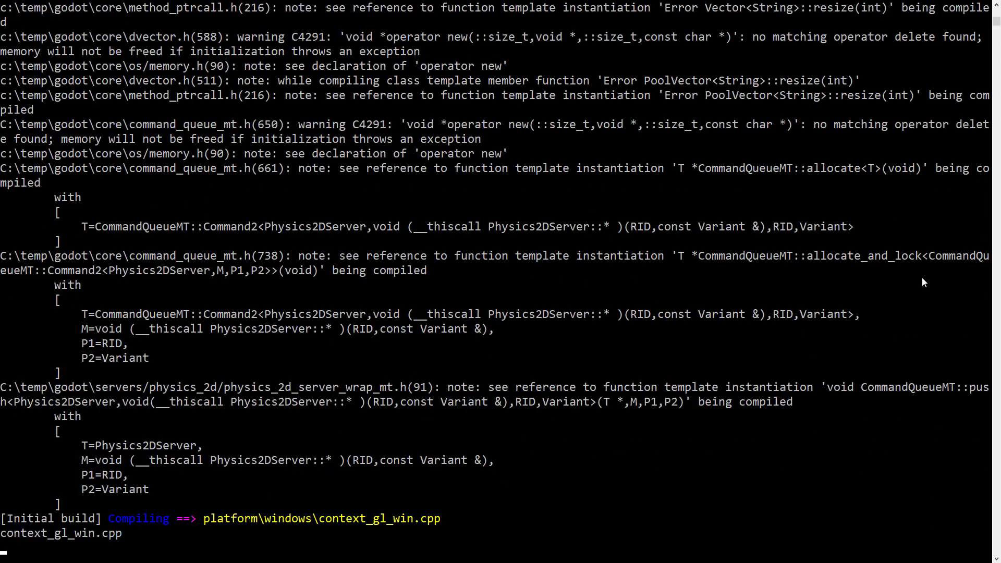
# Step: Follow the build output as OpenSSL, FreeType, Recast and NanoSVG compile, until godot.windows.tools.32.exe links
pyautogui.scroll(-3)
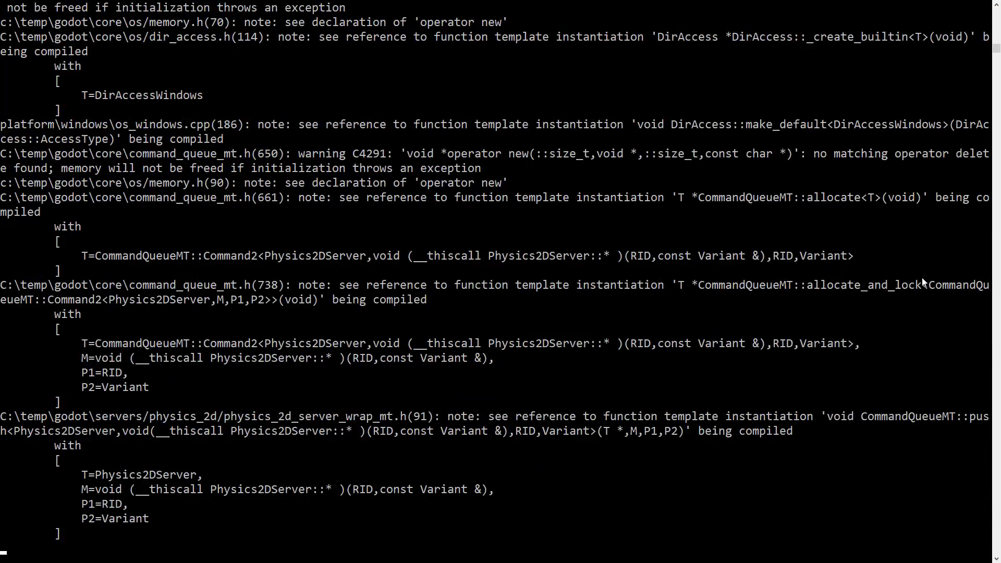
pyautogui.scroll(-3)
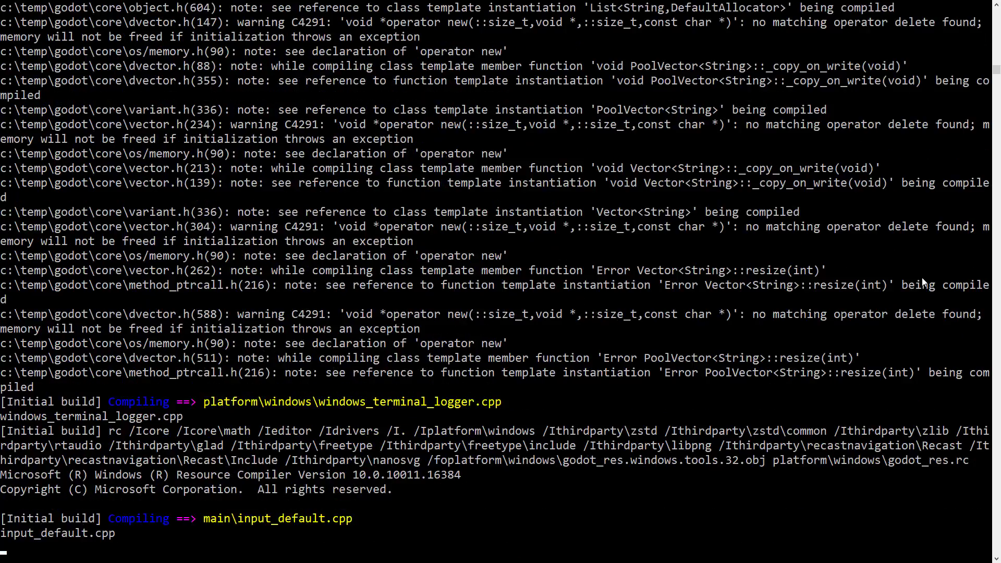
pyautogui.scroll(-3)
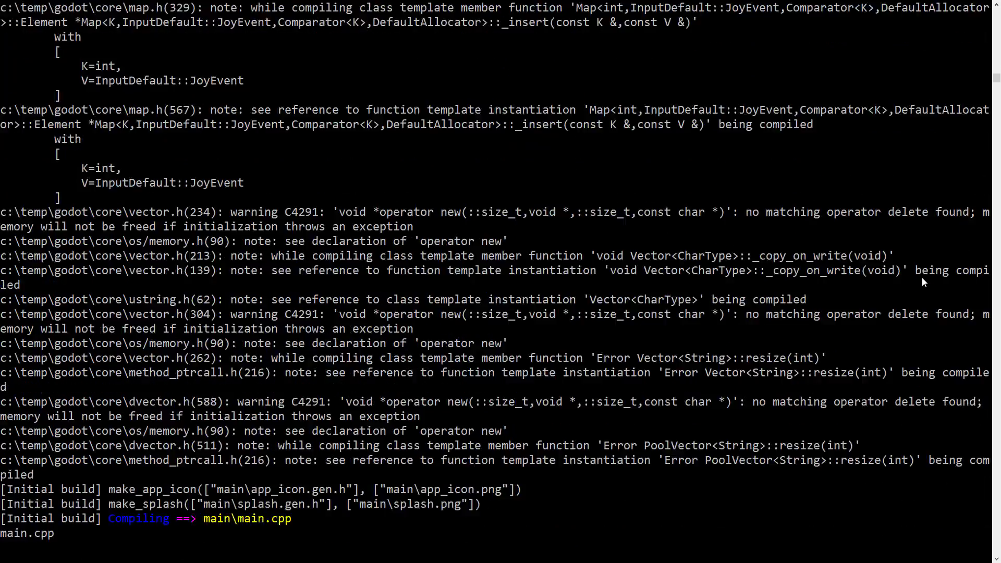
pyautogui.scroll(-3)
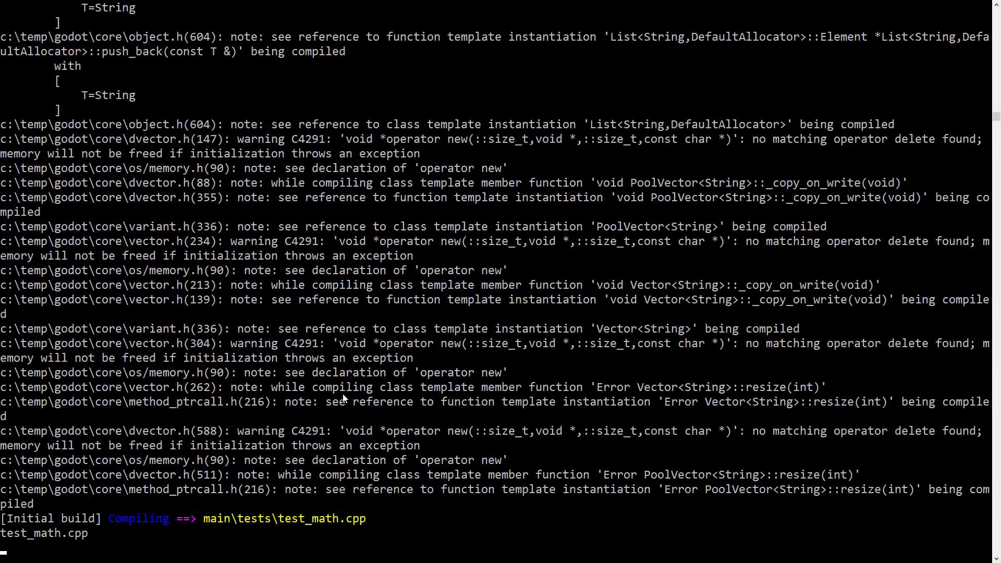
pyautogui.scroll(-3)
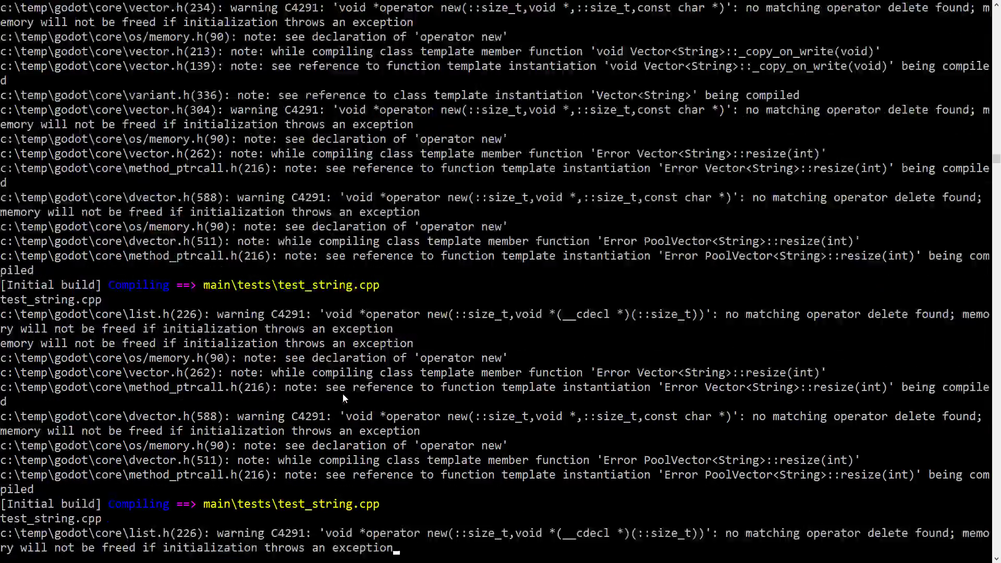
pyautogui.scroll(-3)
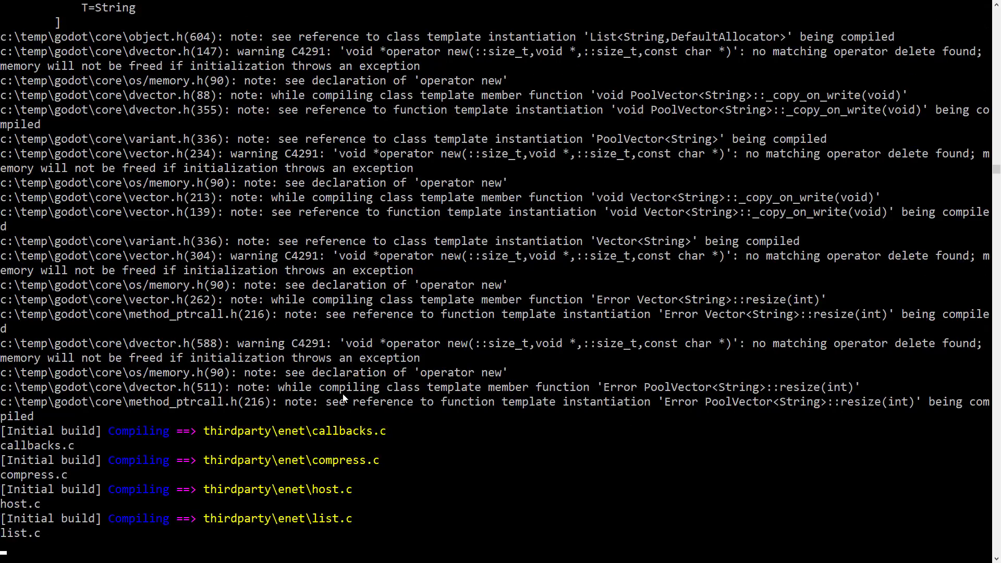
pyautogui.scroll(-3)
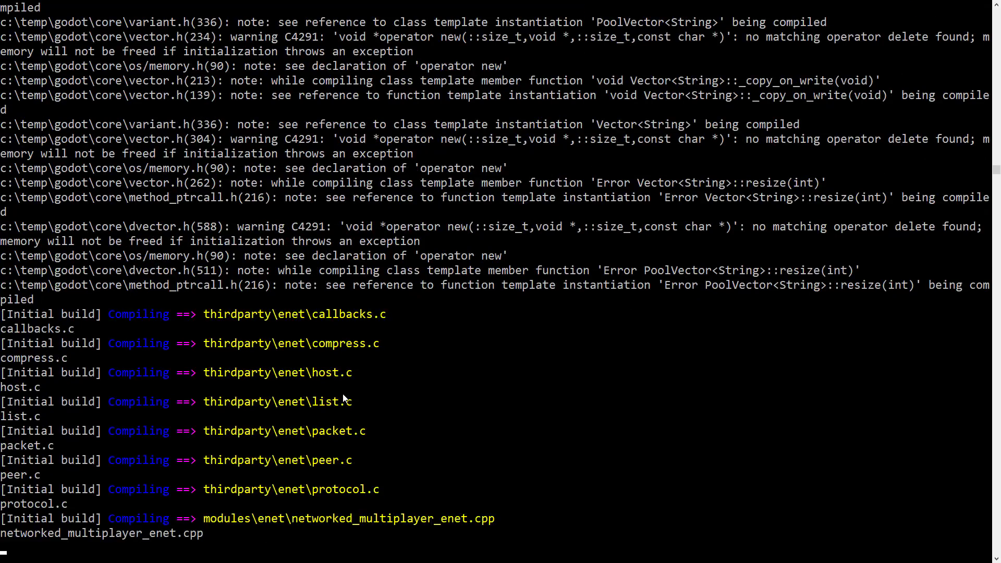
pyautogui.scroll(-3)
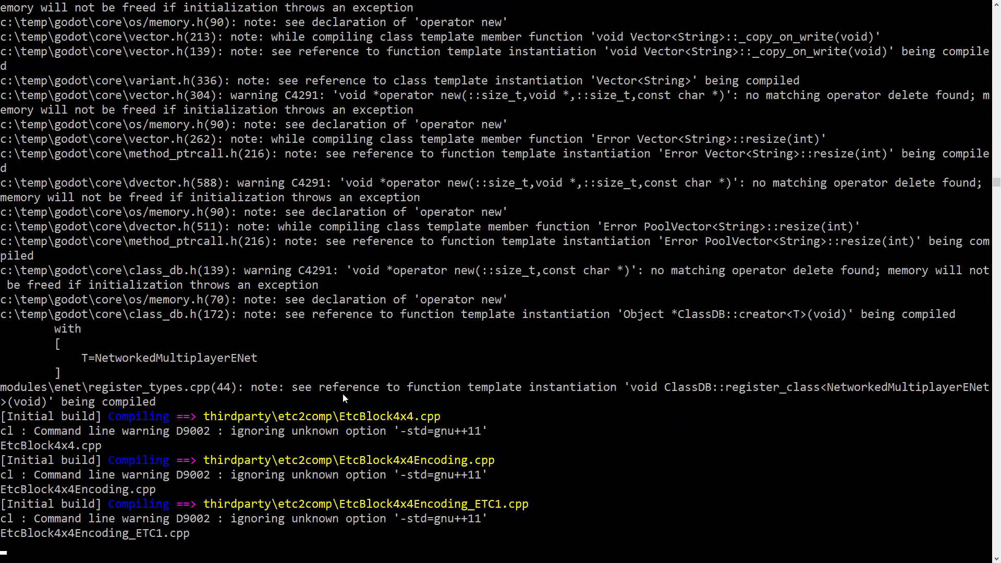
pyautogui.scroll(-3)
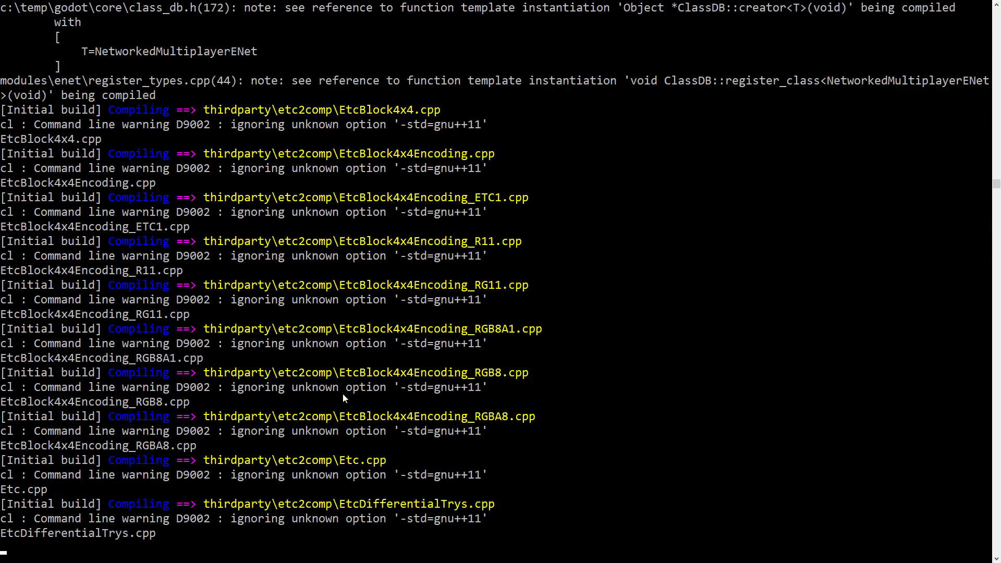
pyautogui.scroll(-3)
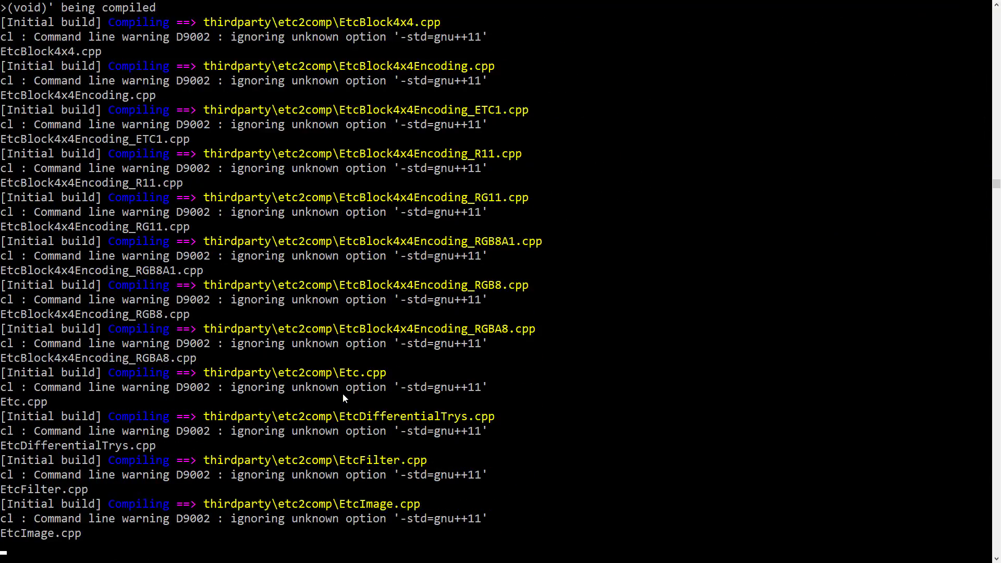
pyautogui.scroll(-3)
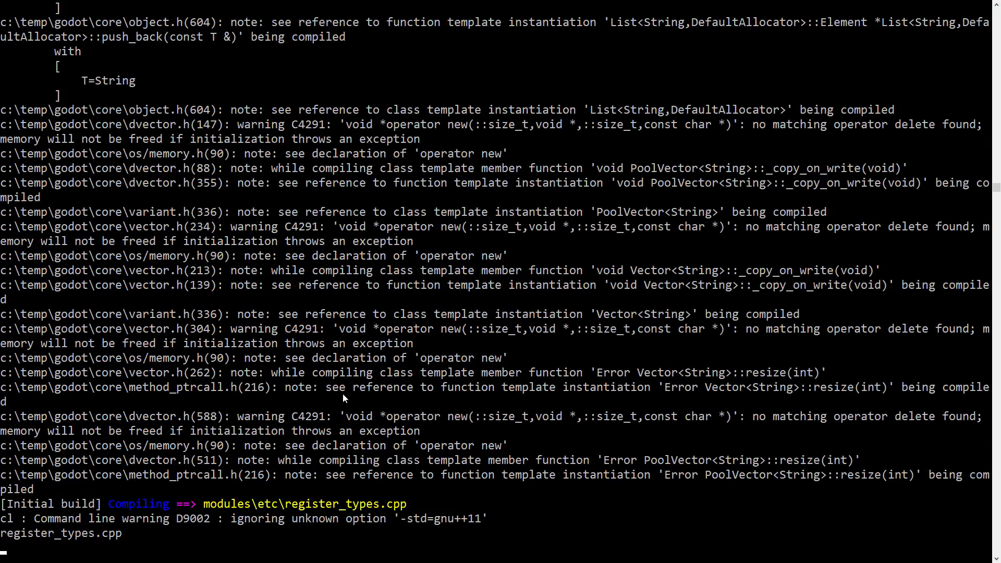
pyautogui.scroll(-3)
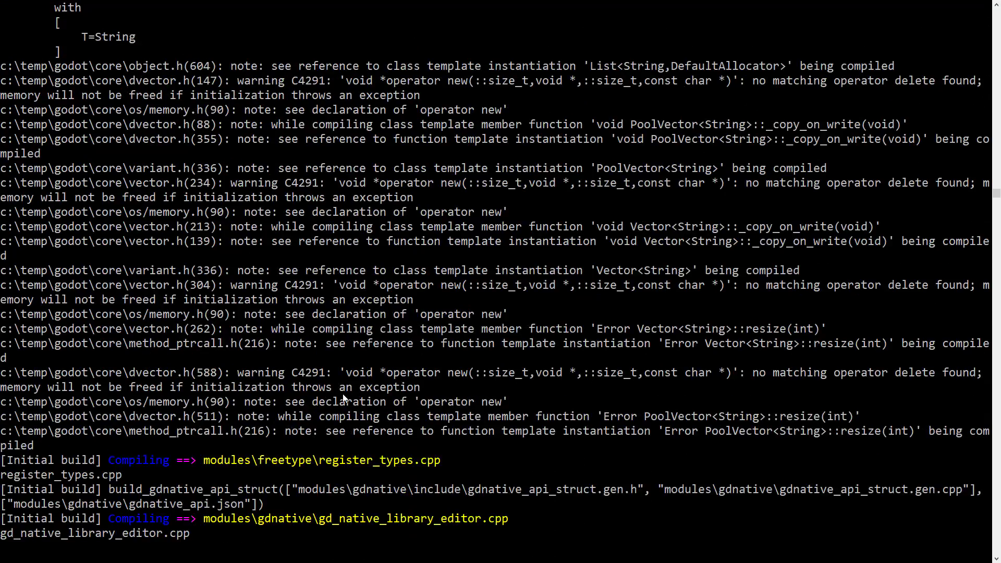
pyautogui.scroll(-3)
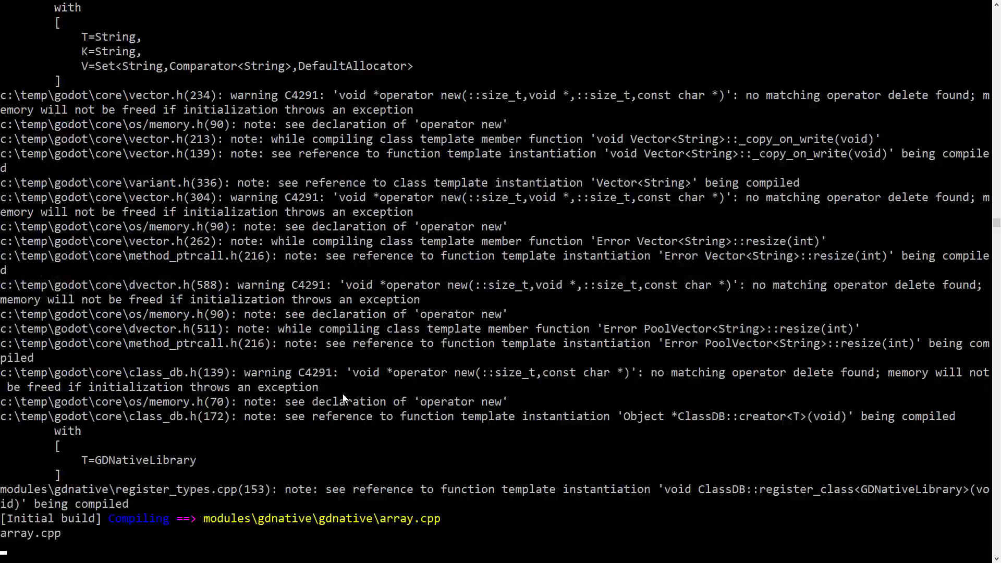
pyautogui.scroll(-3)
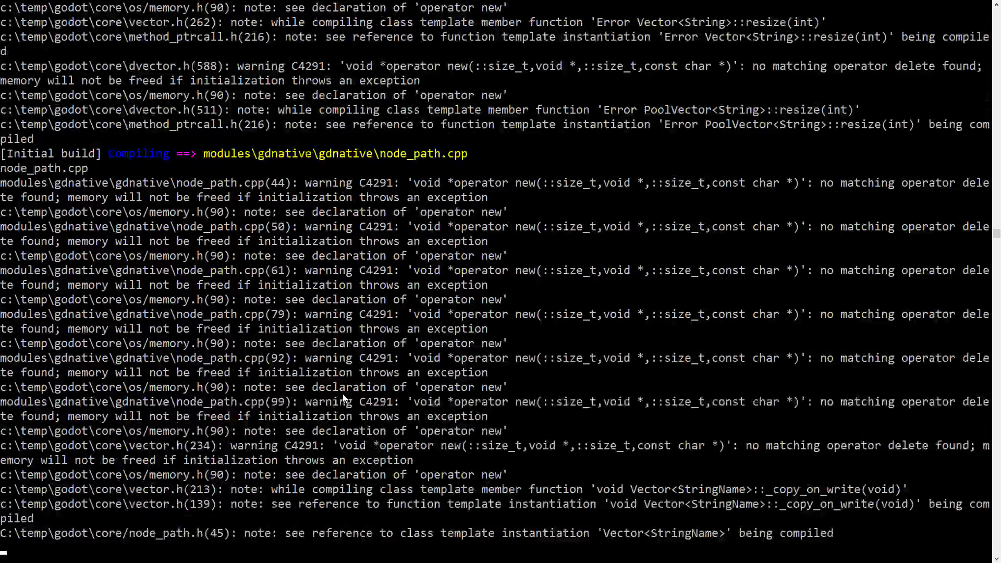
pyautogui.scroll(-3)
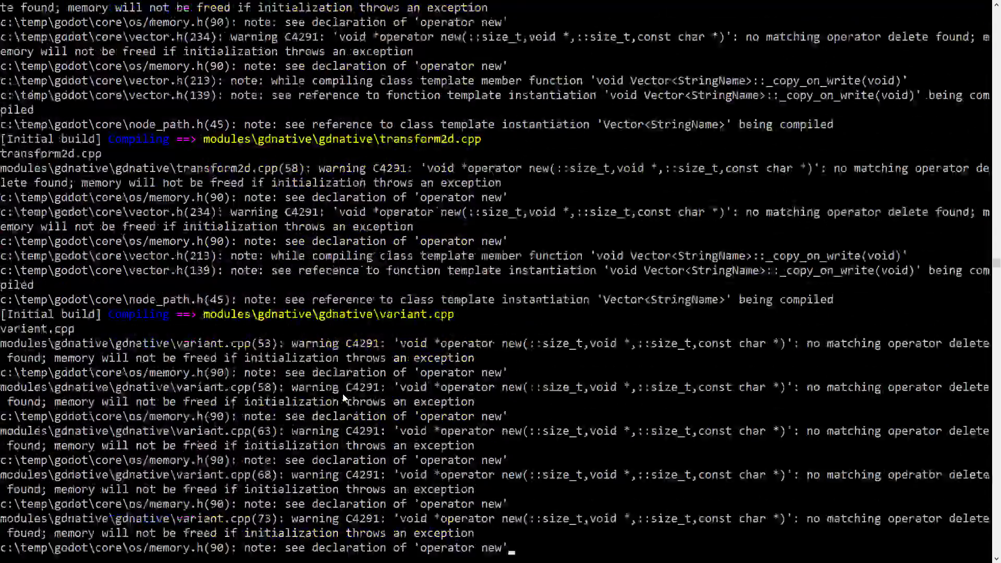
pyautogui.scroll(-3)
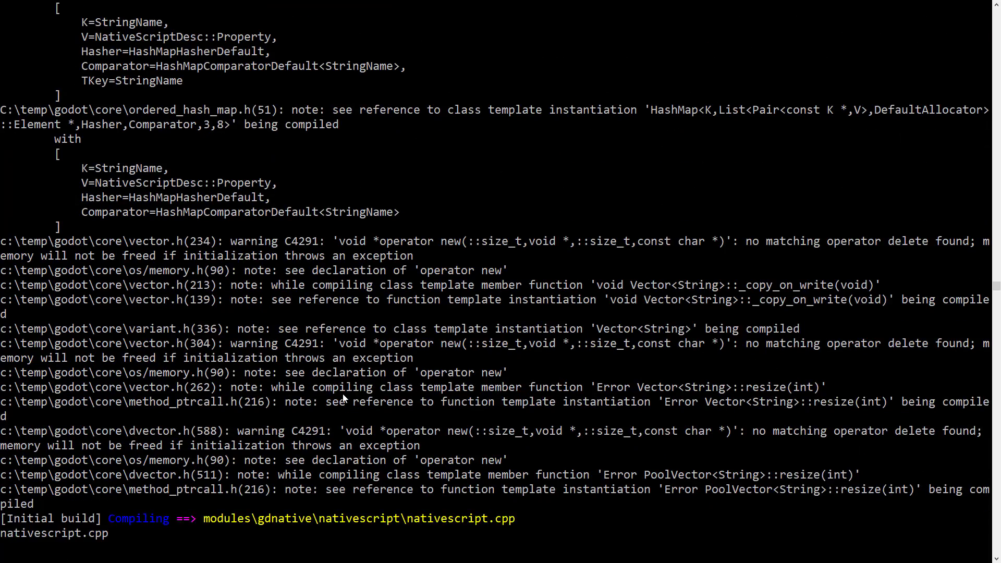
pyautogui.scroll(-3)
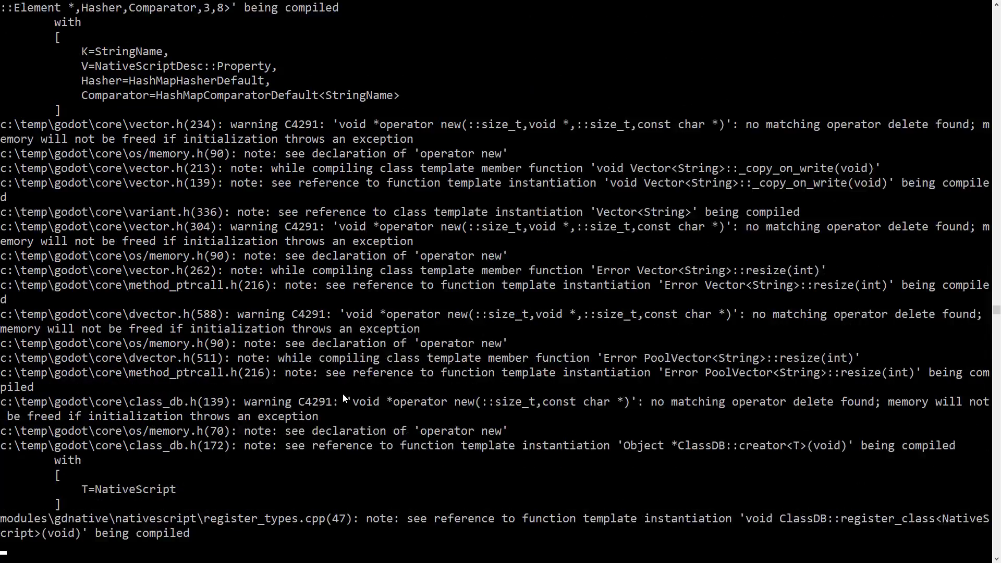
pyautogui.scroll(-3)
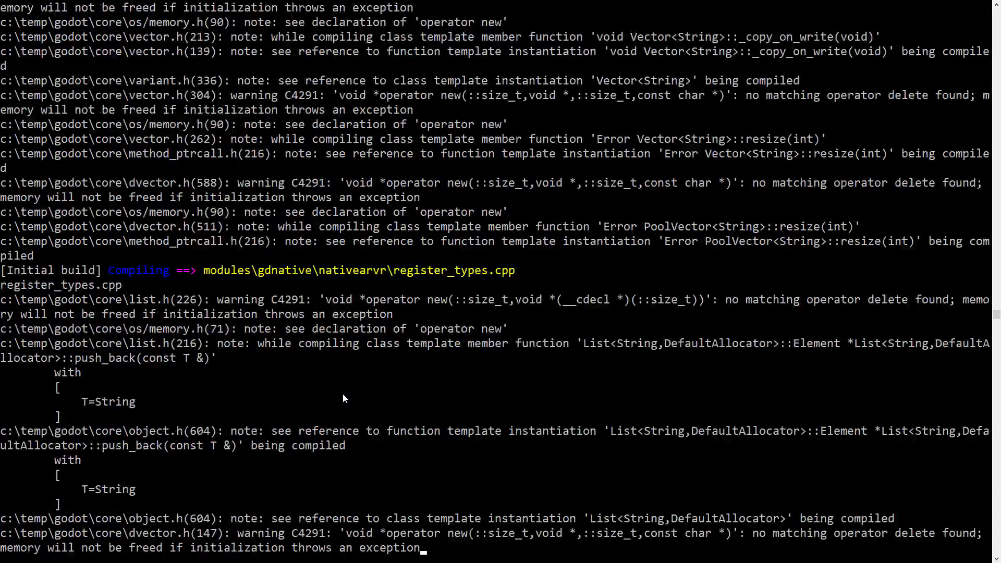
pyautogui.scroll(-3)
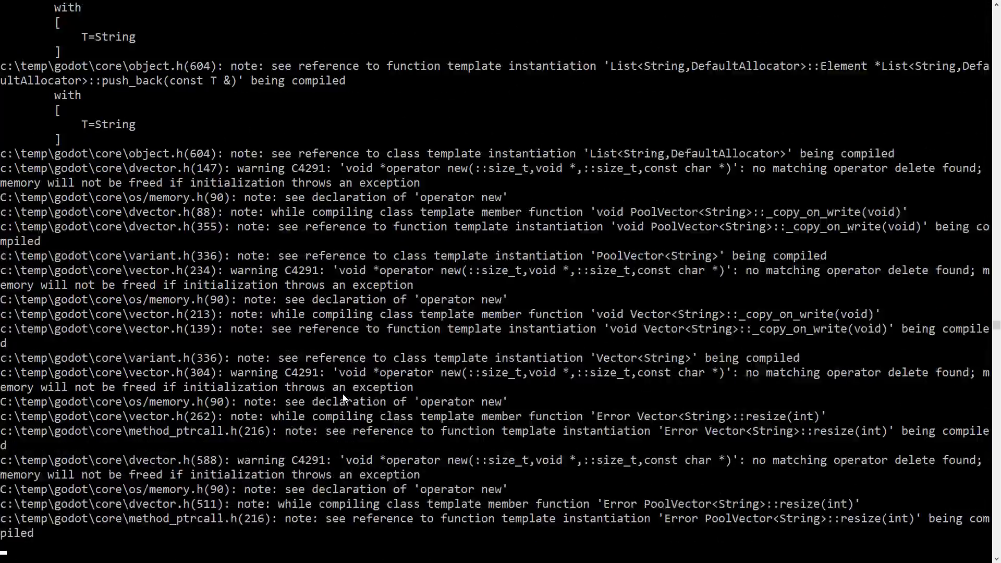
pyautogui.scroll(-3)
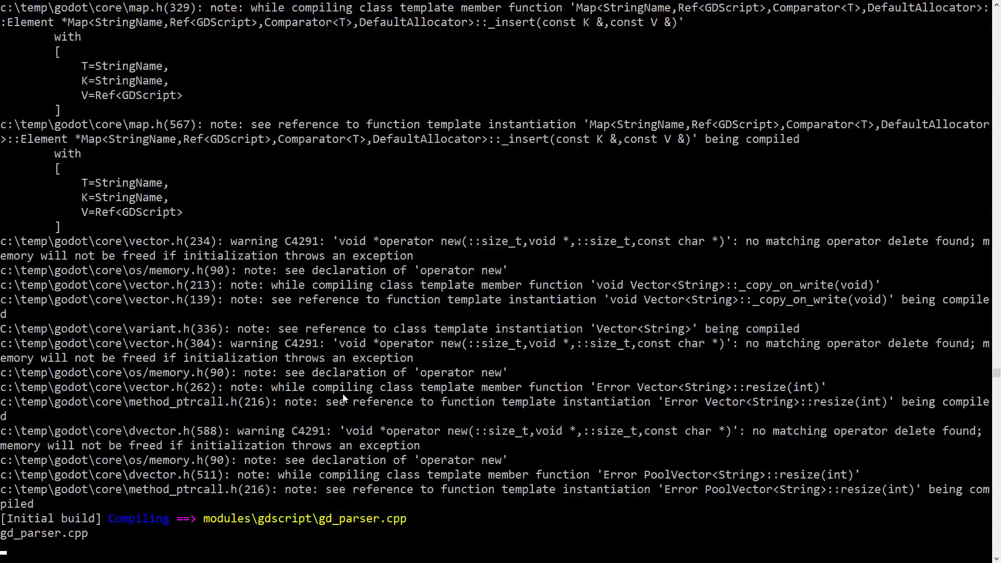
pyautogui.scroll(-3)
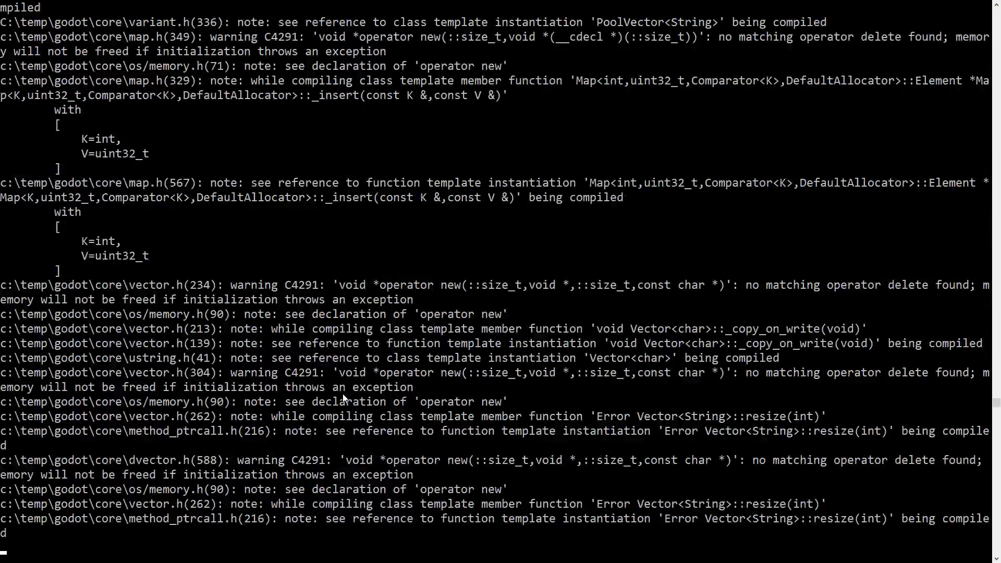
pyautogui.scroll(-3)
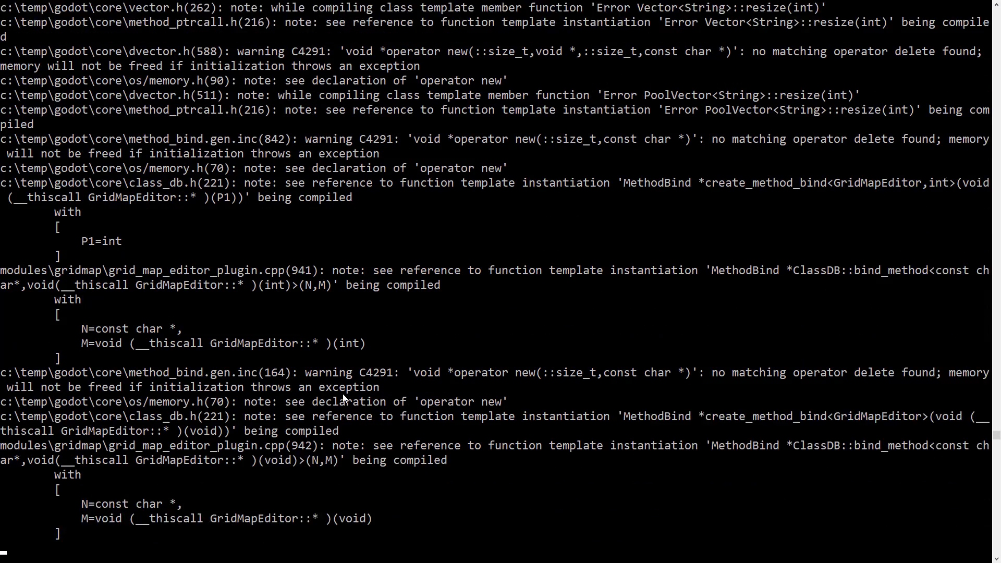
pyautogui.scroll(-3)
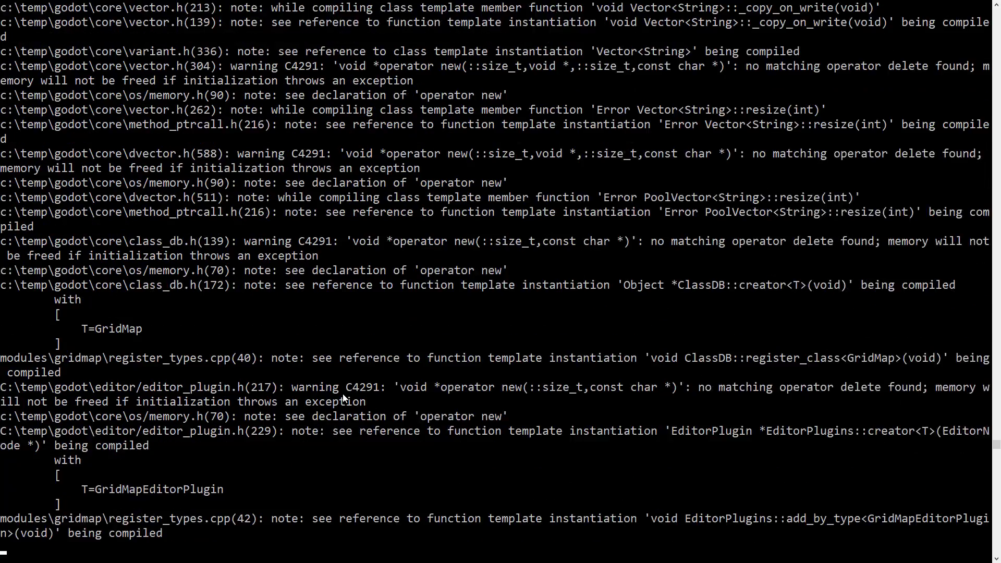
pyautogui.scroll(-3)
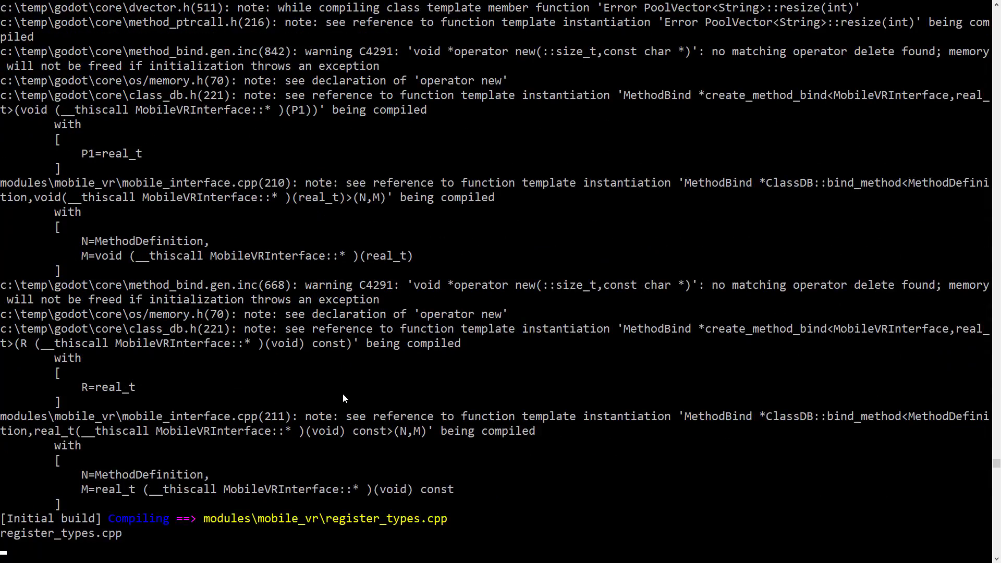
pyautogui.scroll(-3)
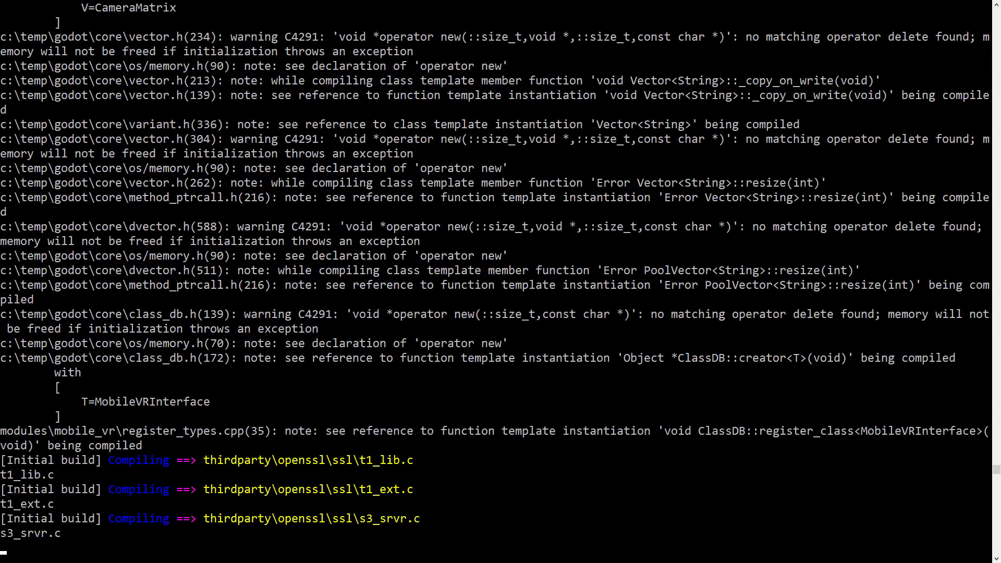
pyautogui.scroll(-3)
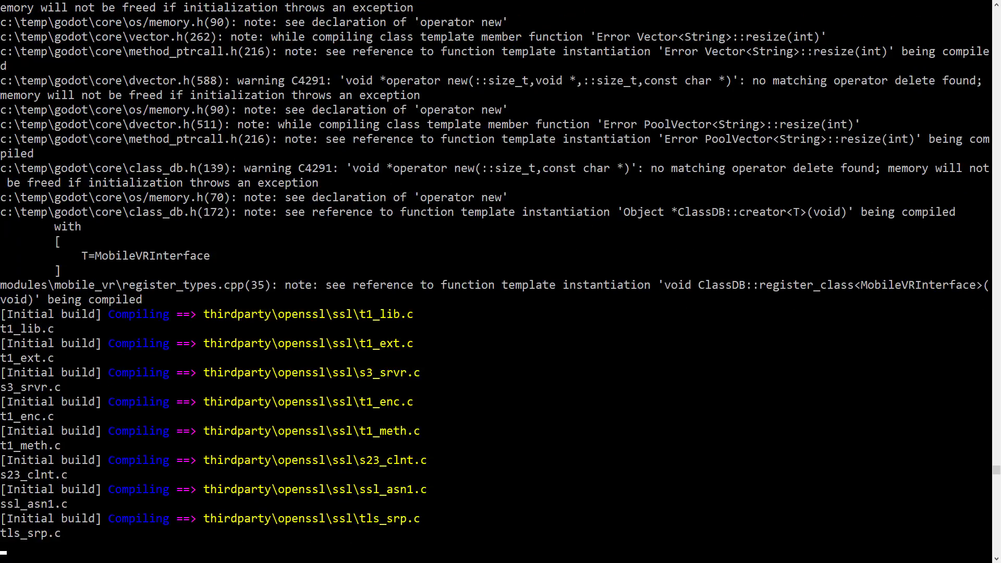
pyautogui.scroll(-3)
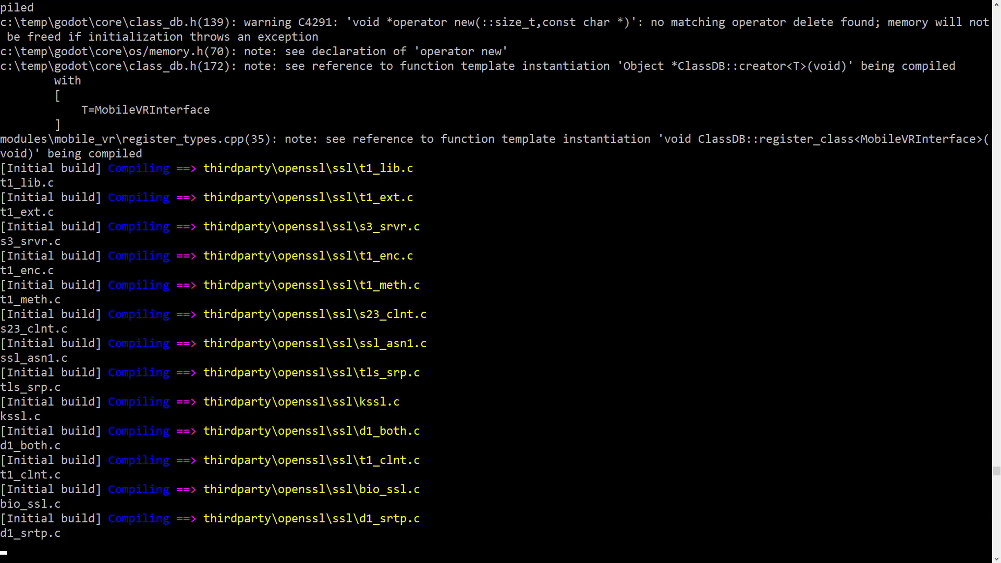
pyautogui.scroll(-3)
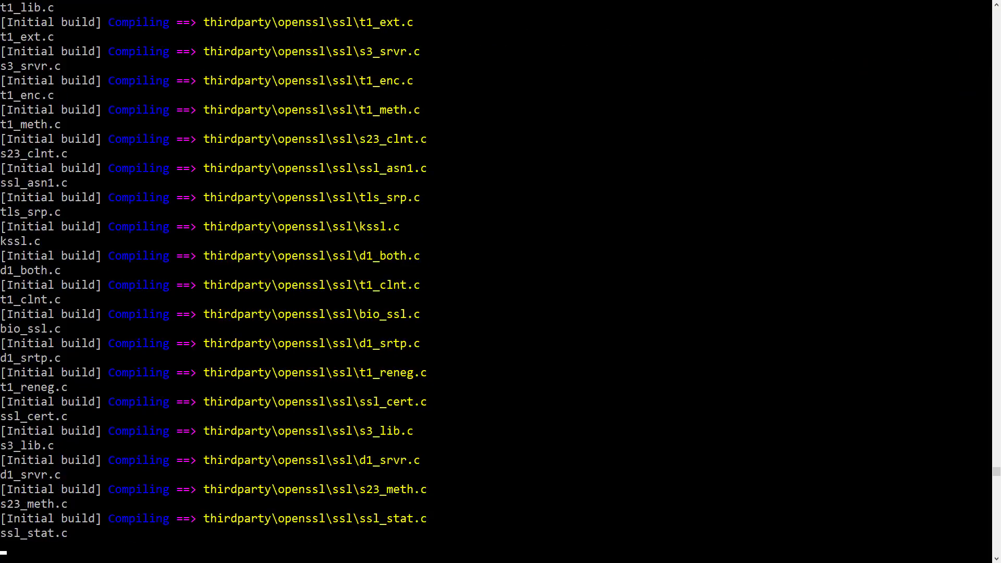
pyautogui.scroll(-3)
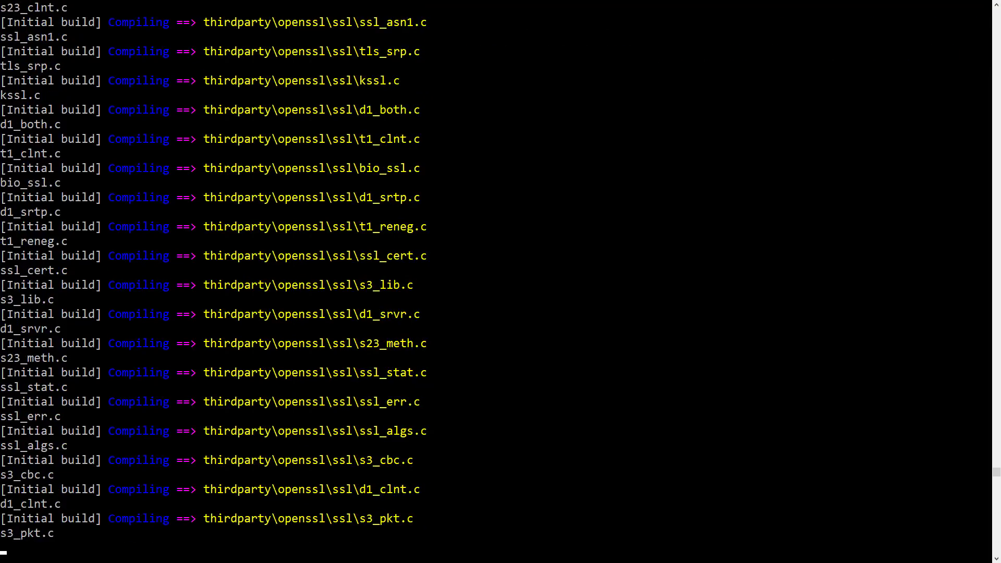
pyautogui.scroll(-3)
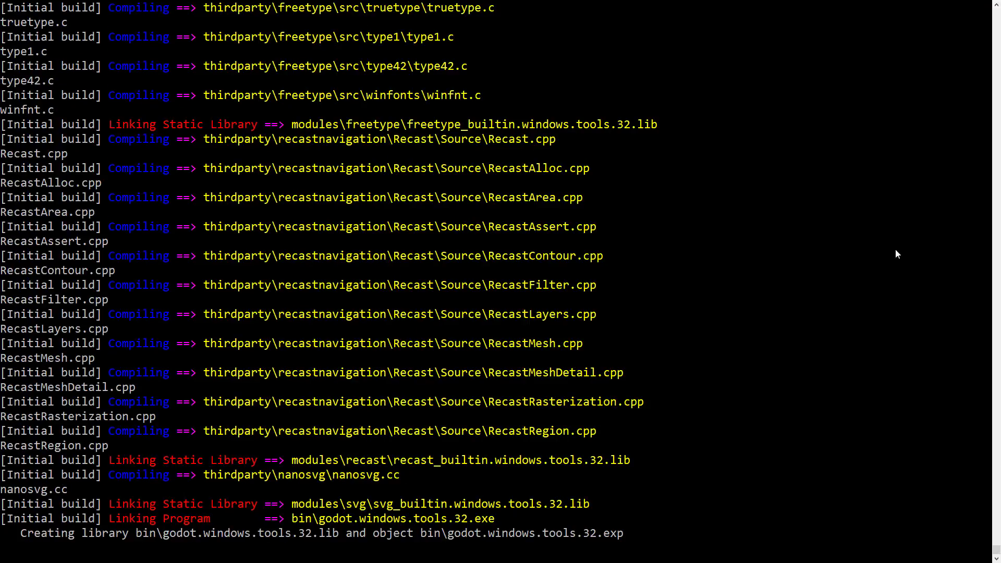
pyautogui.moveTo(528, 296)
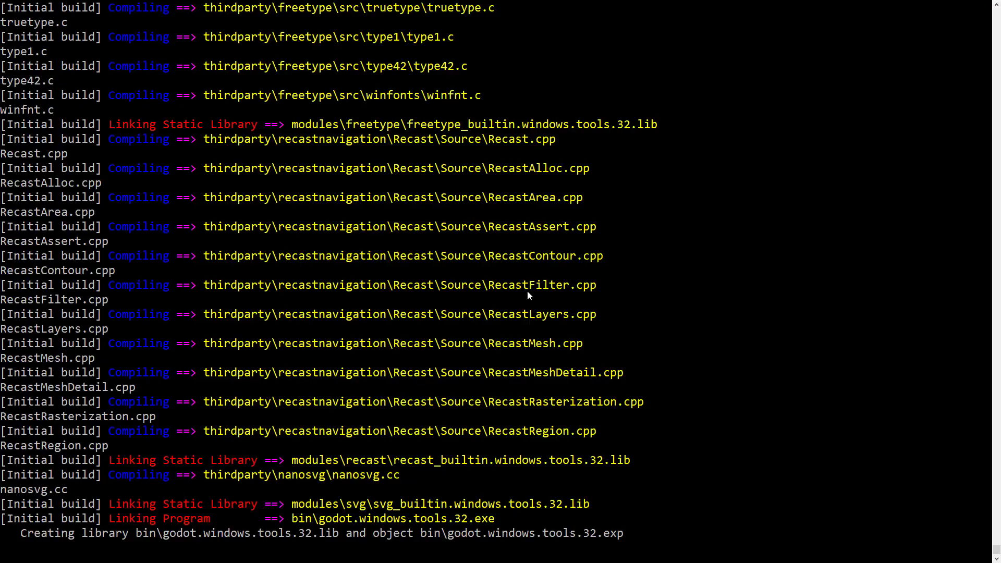
pyautogui.moveTo(347, 389)
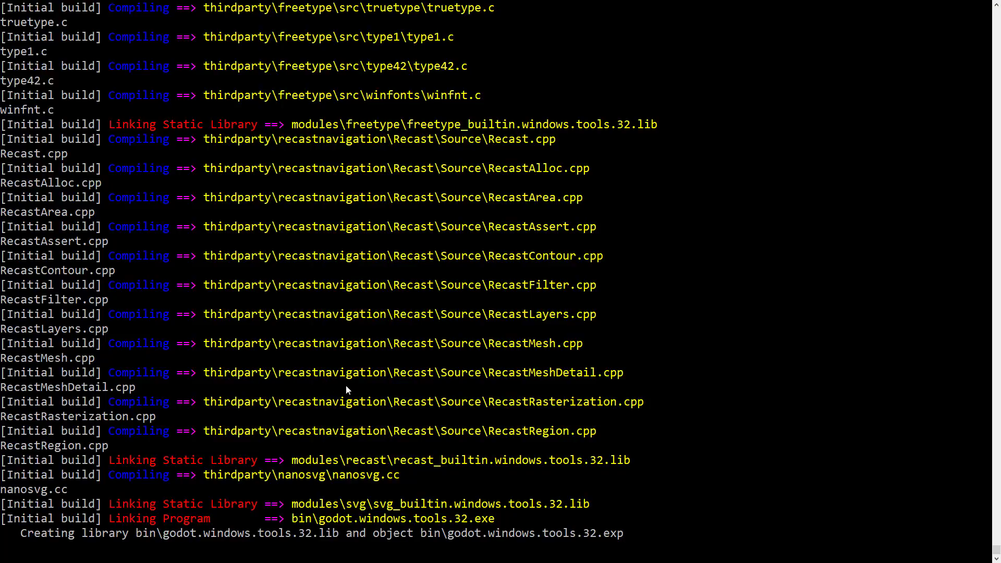
pyautogui.moveTo(94, 536)
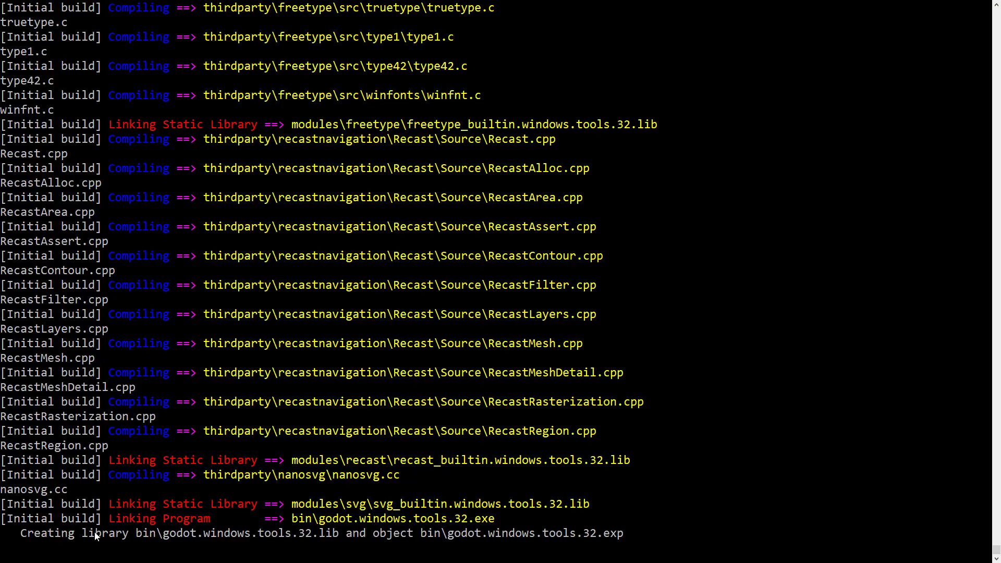
pyautogui.moveTo(377, 546)
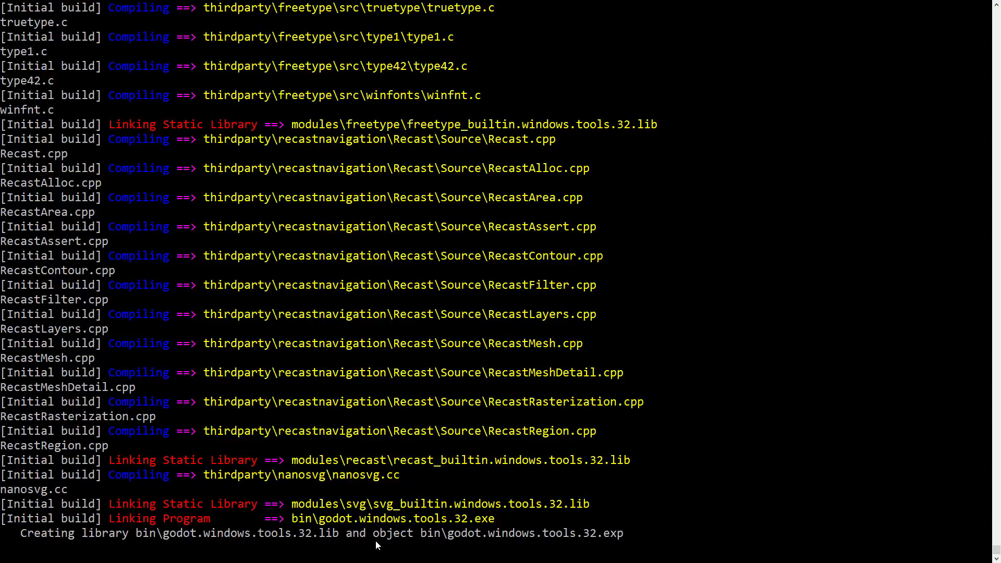
pyautogui.moveTo(403, 523)
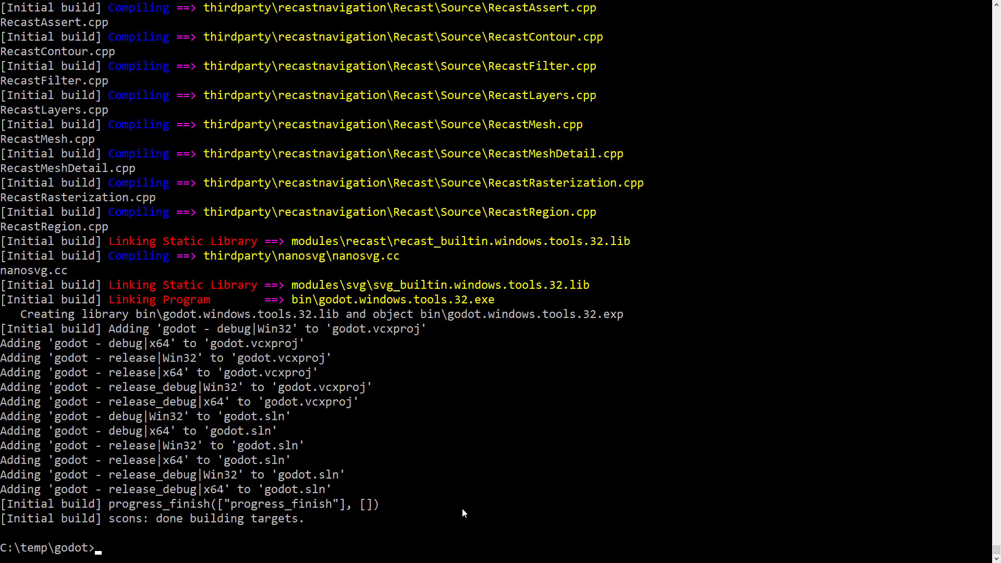
pyautogui.moveTo(288, 458)
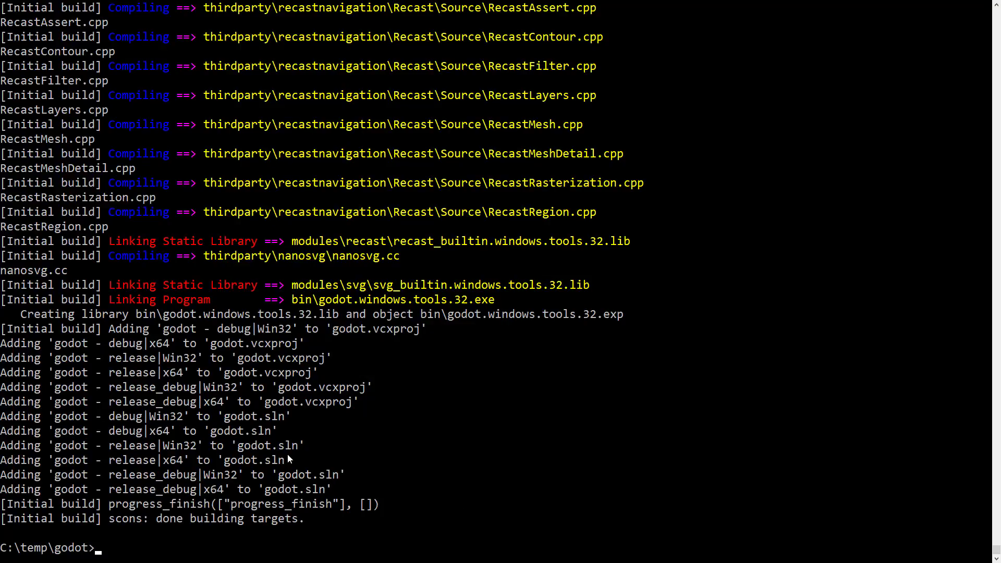
pyautogui.moveTo(241, 427)
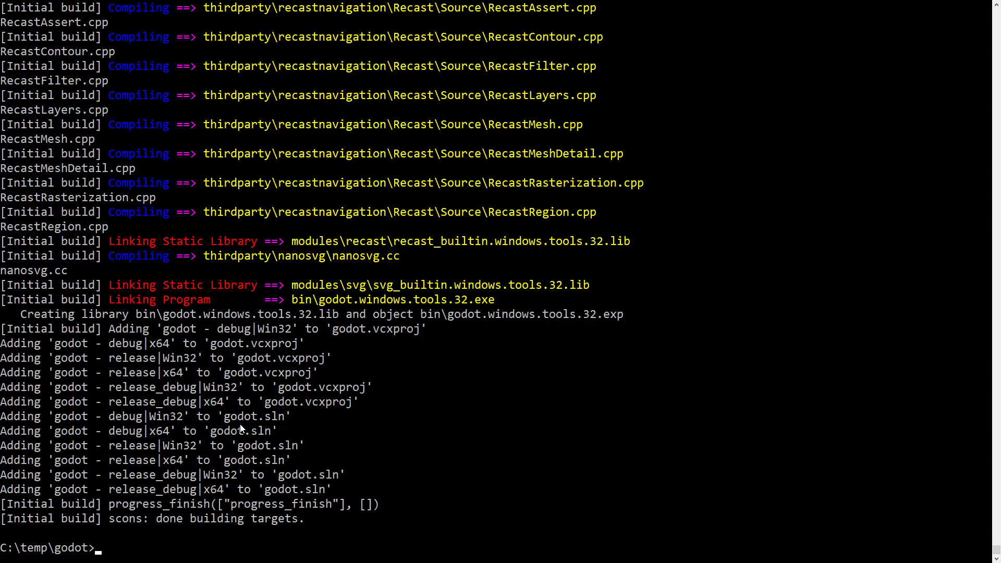
pyautogui.moveTo(244, 532)
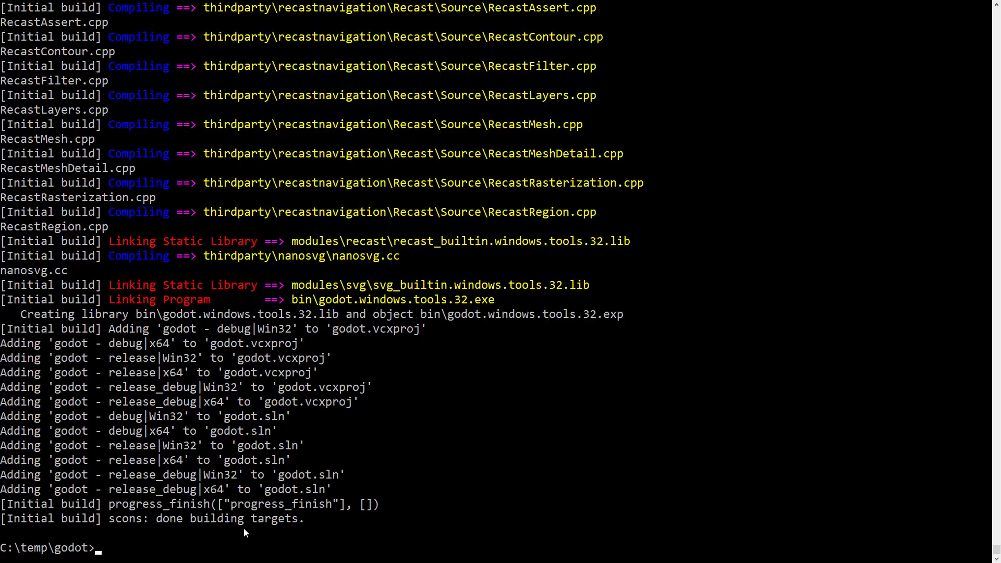
# Step: List the C:\temp\godot contents with dir, then open the folder in File Explorer
pyautogui.write('dir')
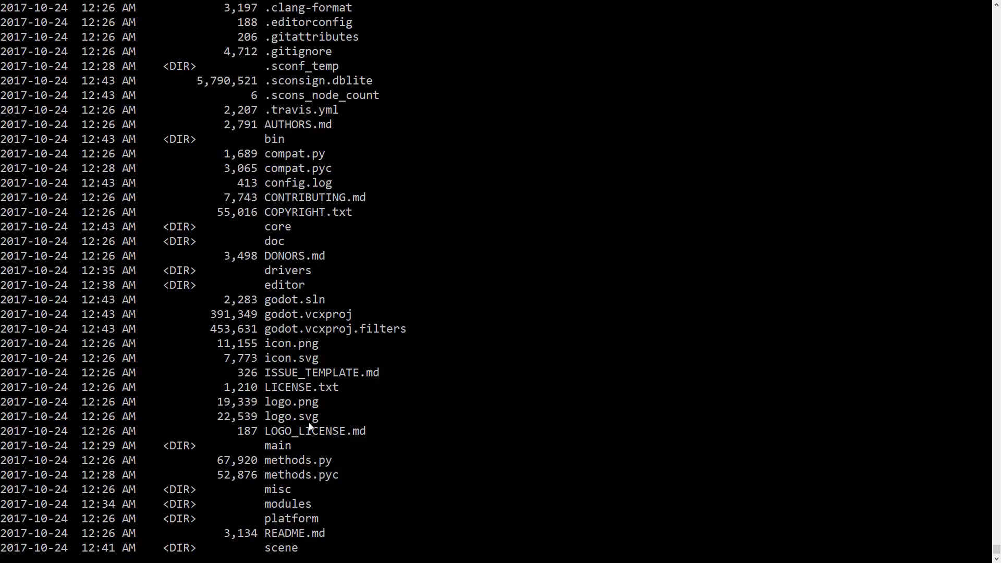
pyautogui.scroll(-3)
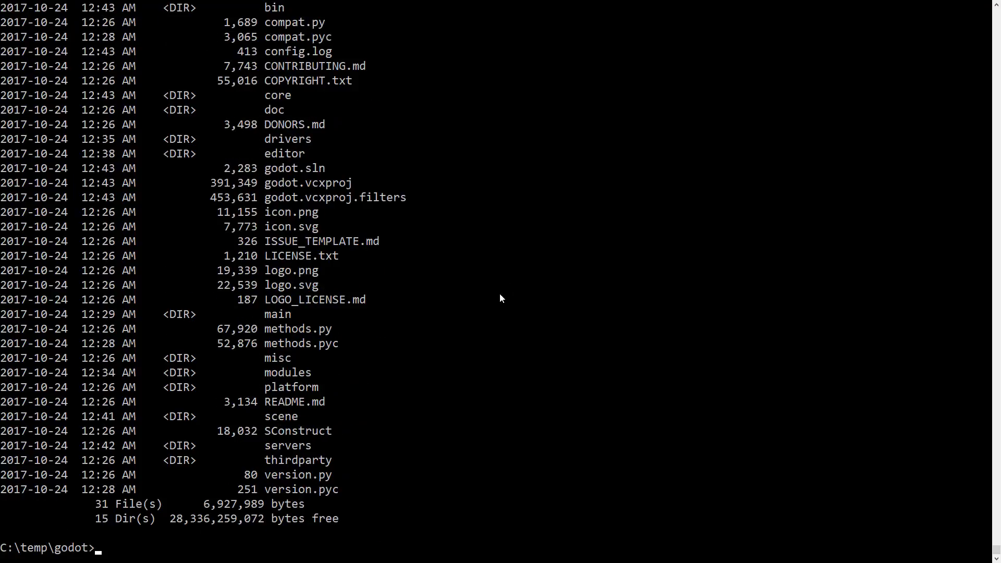
pyautogui.write('explore')
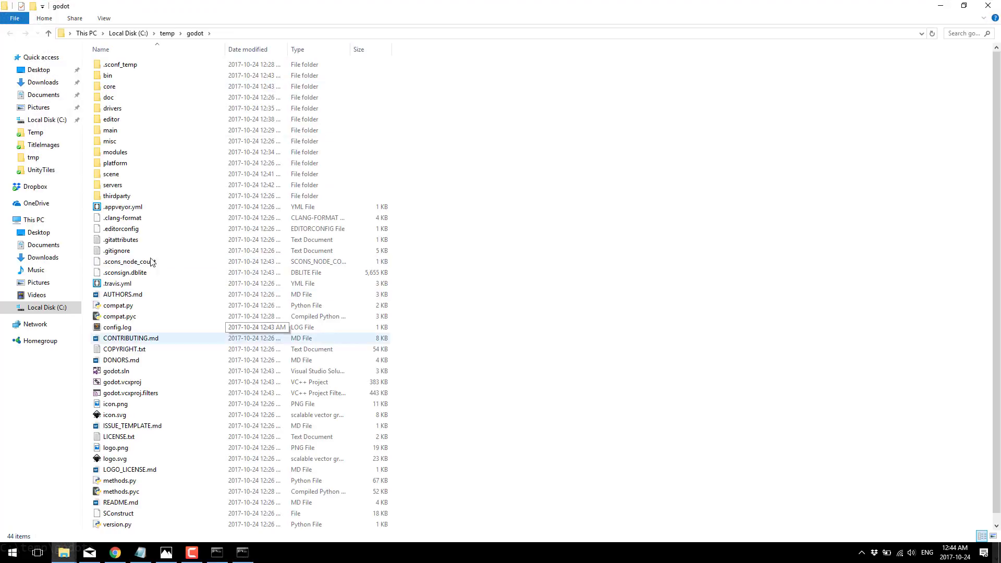
# Step: Select the generated godot.sln in C:\temp\godot to launch Visual Studio 2017
pyautogui.click(108, 75)
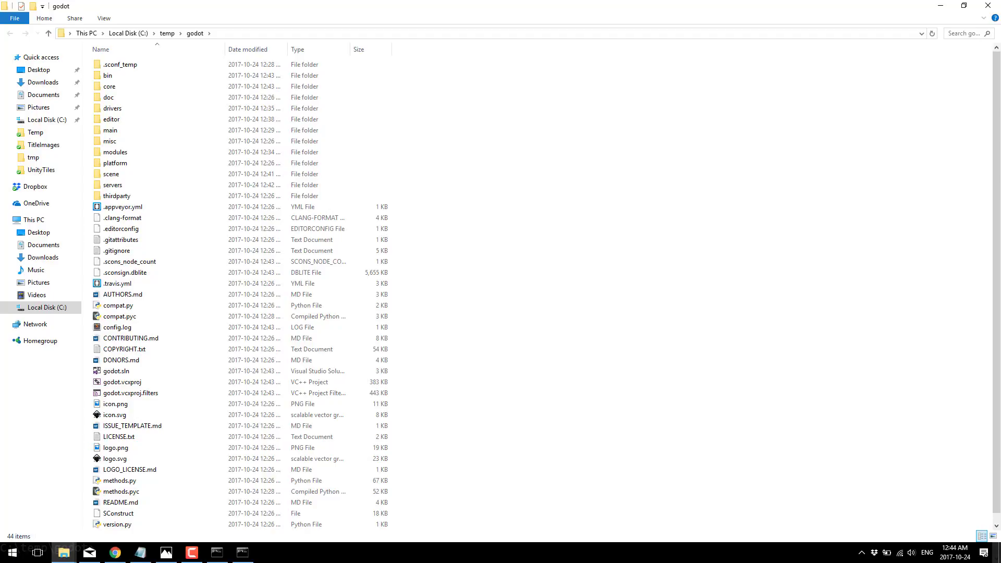
pyautogui.click(116, 371)
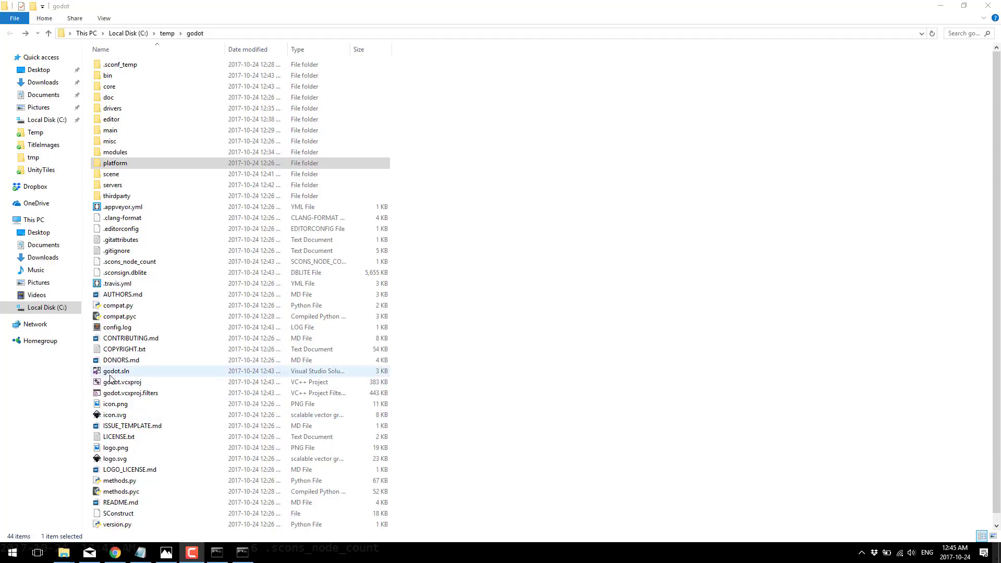
pyautogui.click(116, 370)
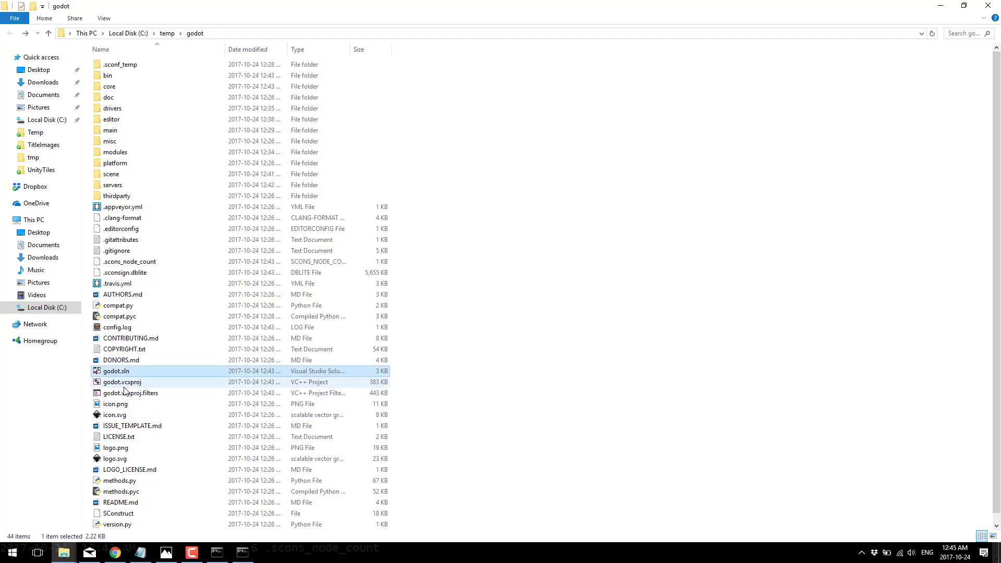
pyautogui.click(122, 382)
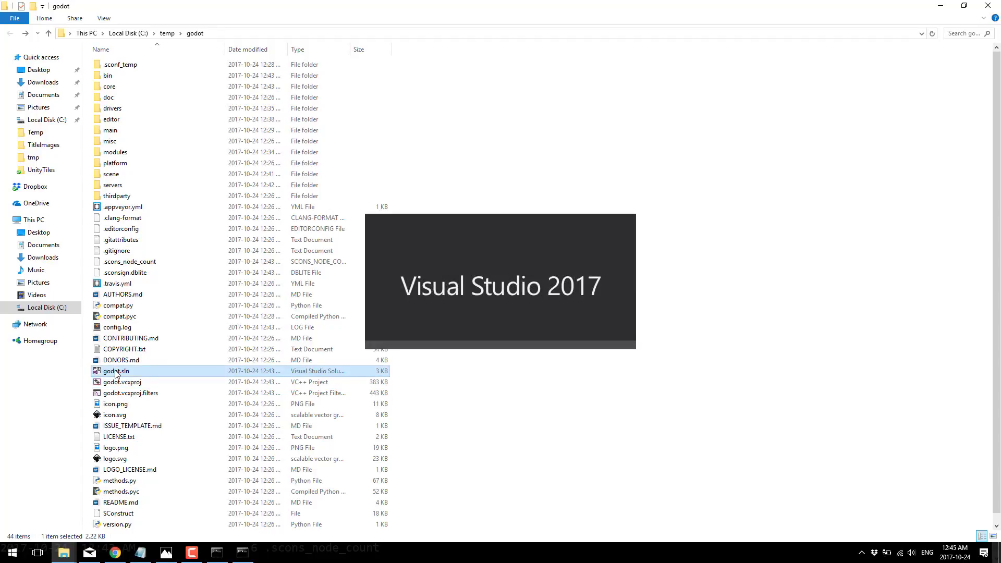
# Step: Load godot.sln and expand the godot project and its Source Files folders in Solution Explorer
pyautogui.doubleClick(116, 371)
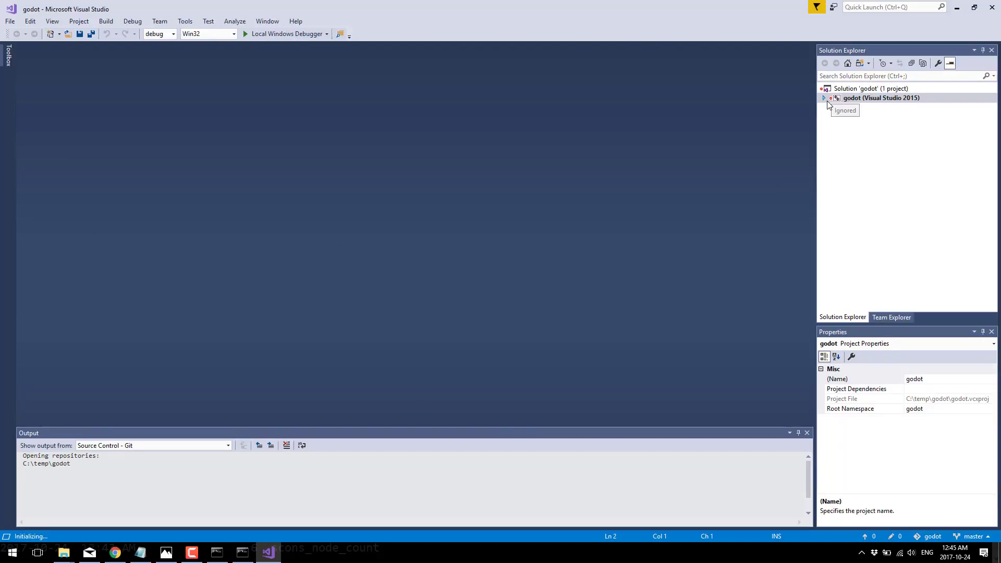
pyautogui.click(823, 98)
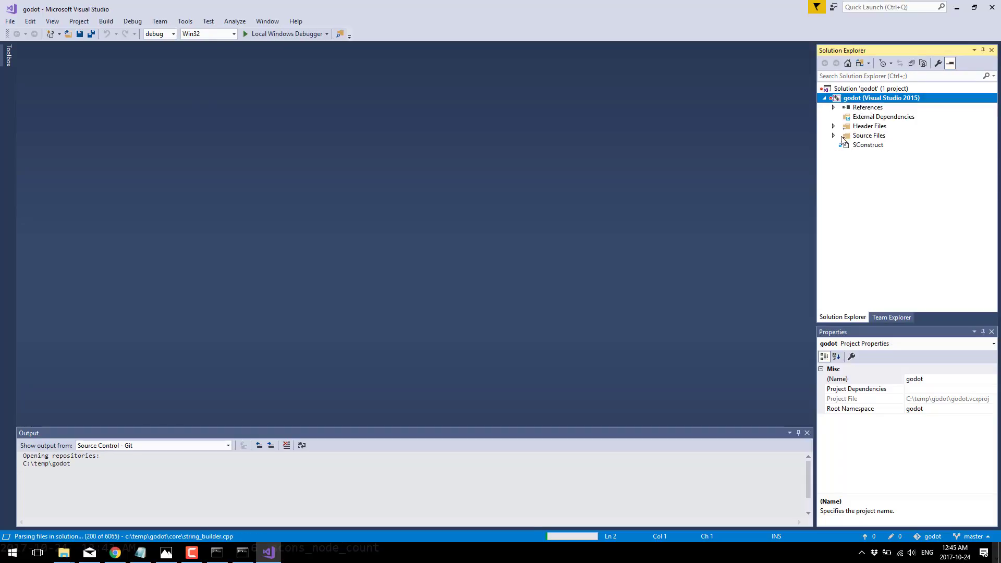
pyautogui.click(833, 135)
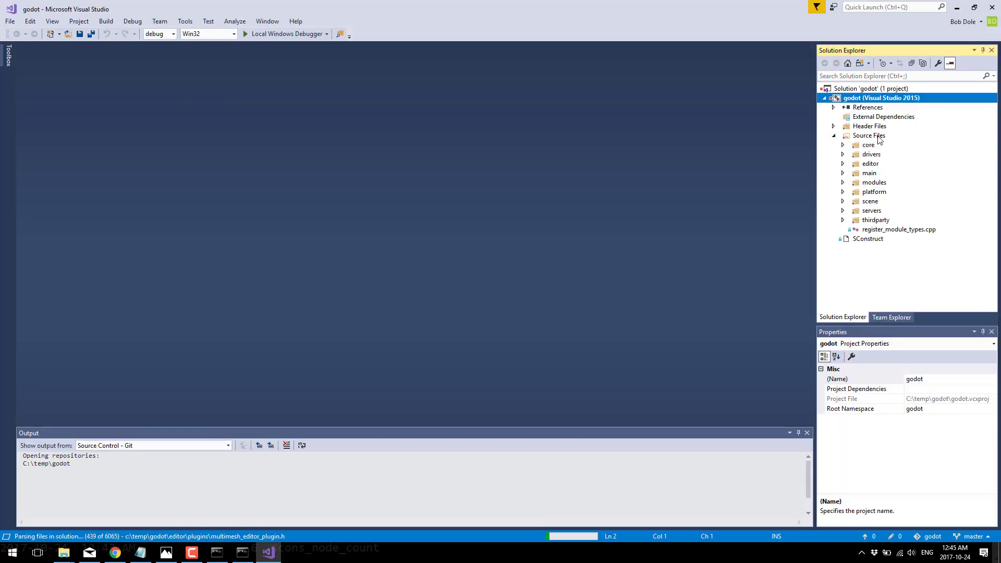
pyautogui.click(824, 98)
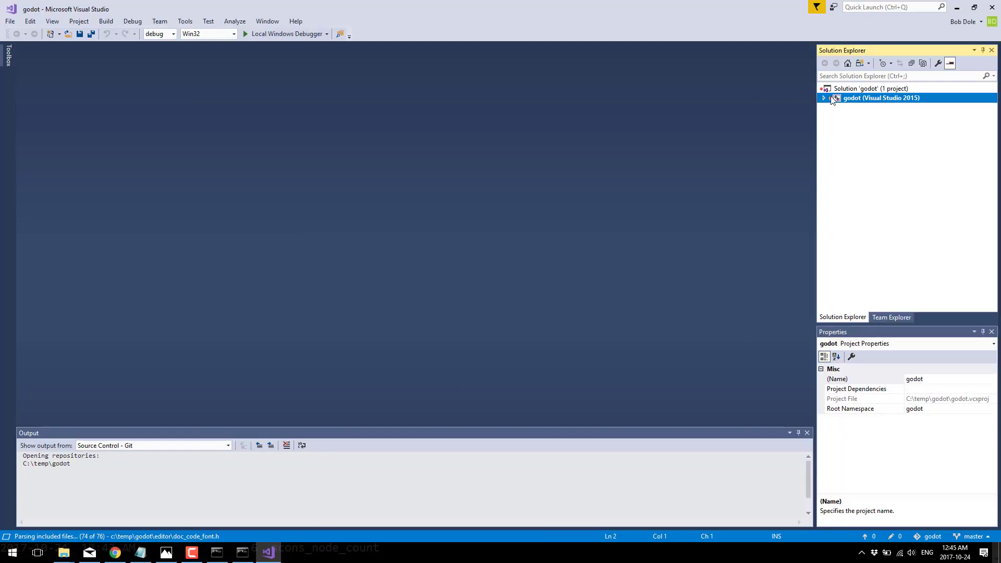
pyautogui.click(823, 98)
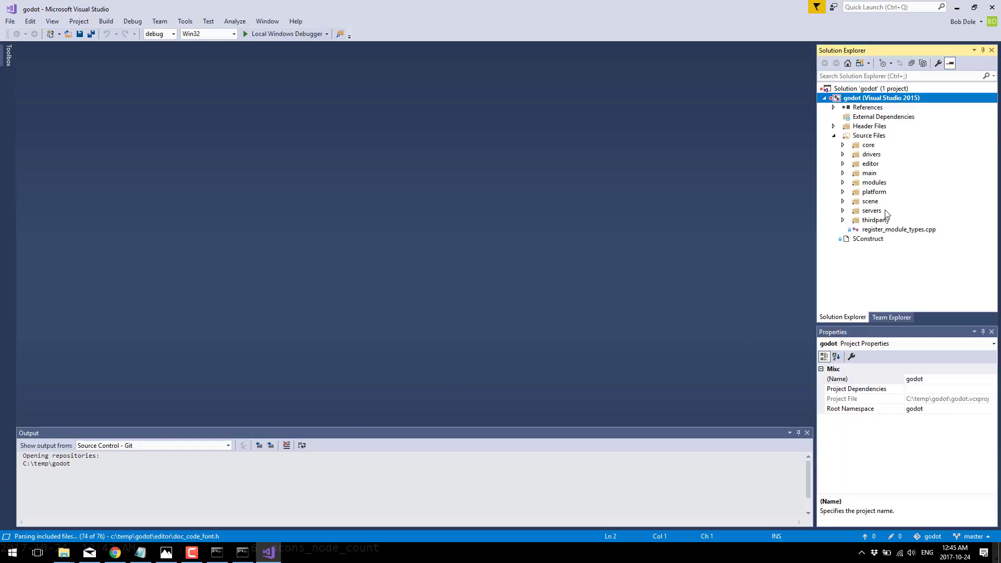
pyautogui.moveTo(356, 240)
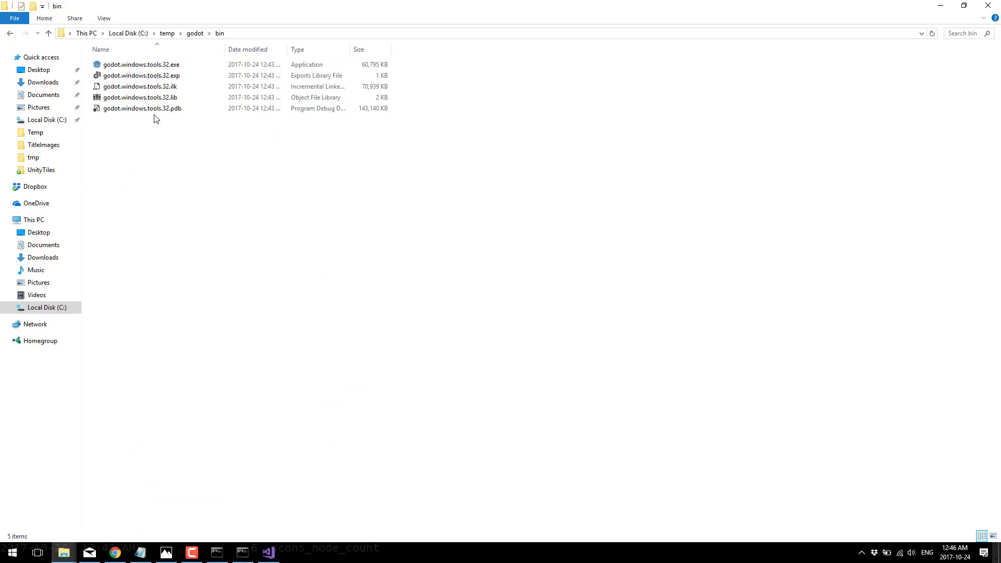
# Step: Select godot.windows.tools.32.exe in C:\temp\godot\bin
pyautogui.click(140, 64)
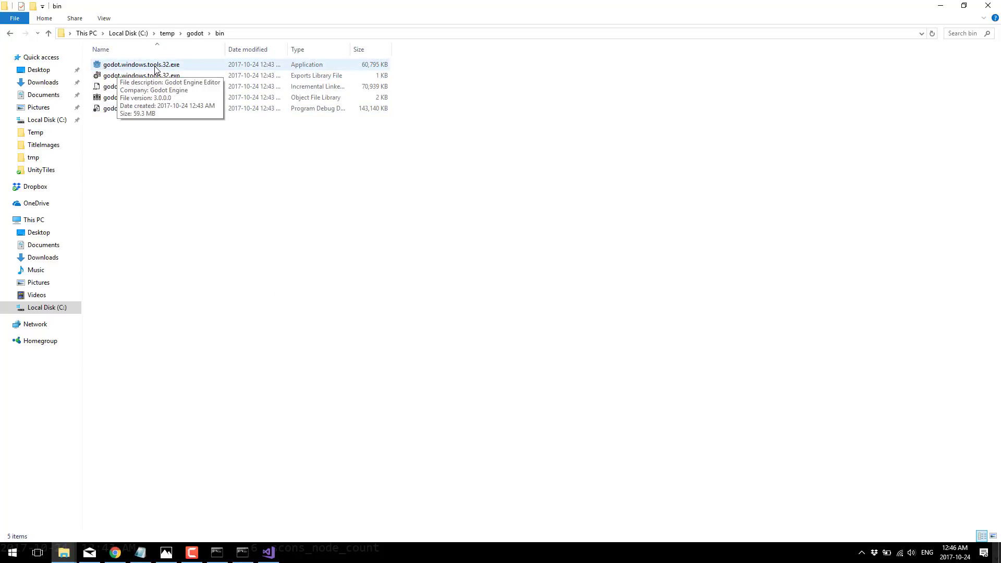
pyautogui.moveTo(170, 69)
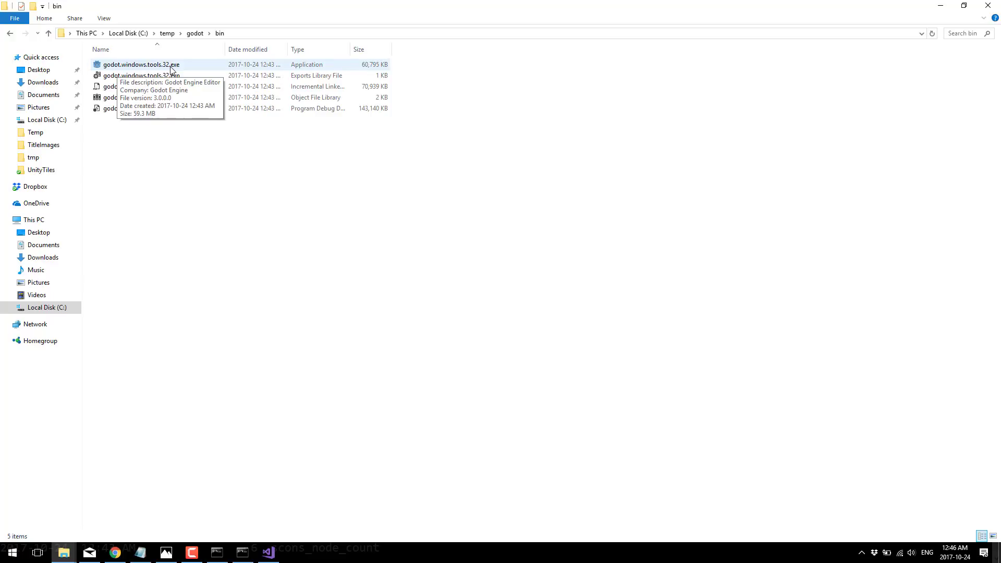
# Step: Launch godot.windows.tools.32.exe to bring up the v3.0.alpha Project Manager
pyautogui.doubleClick(140, 64)
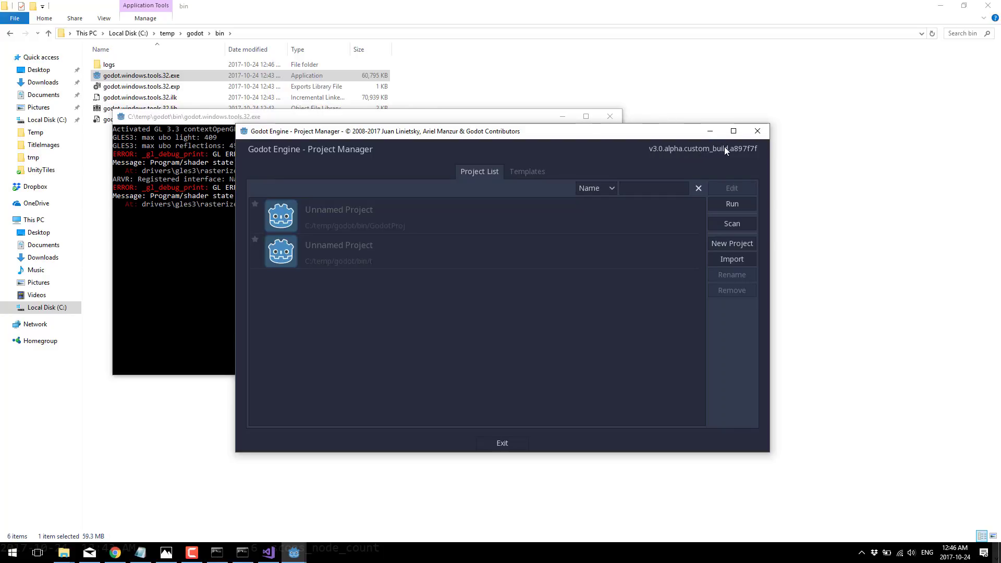
pyautogui.moveTo(699, 188)
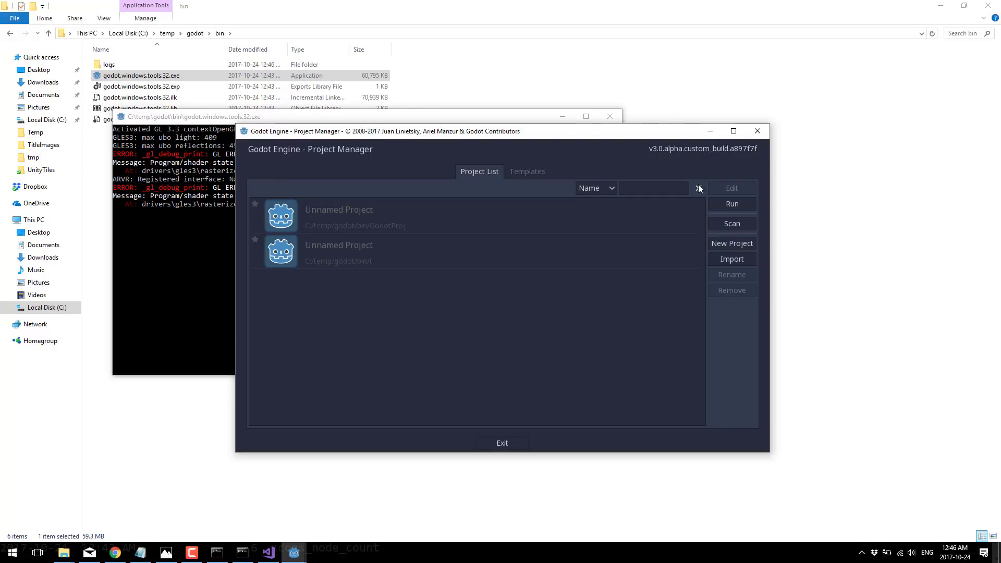